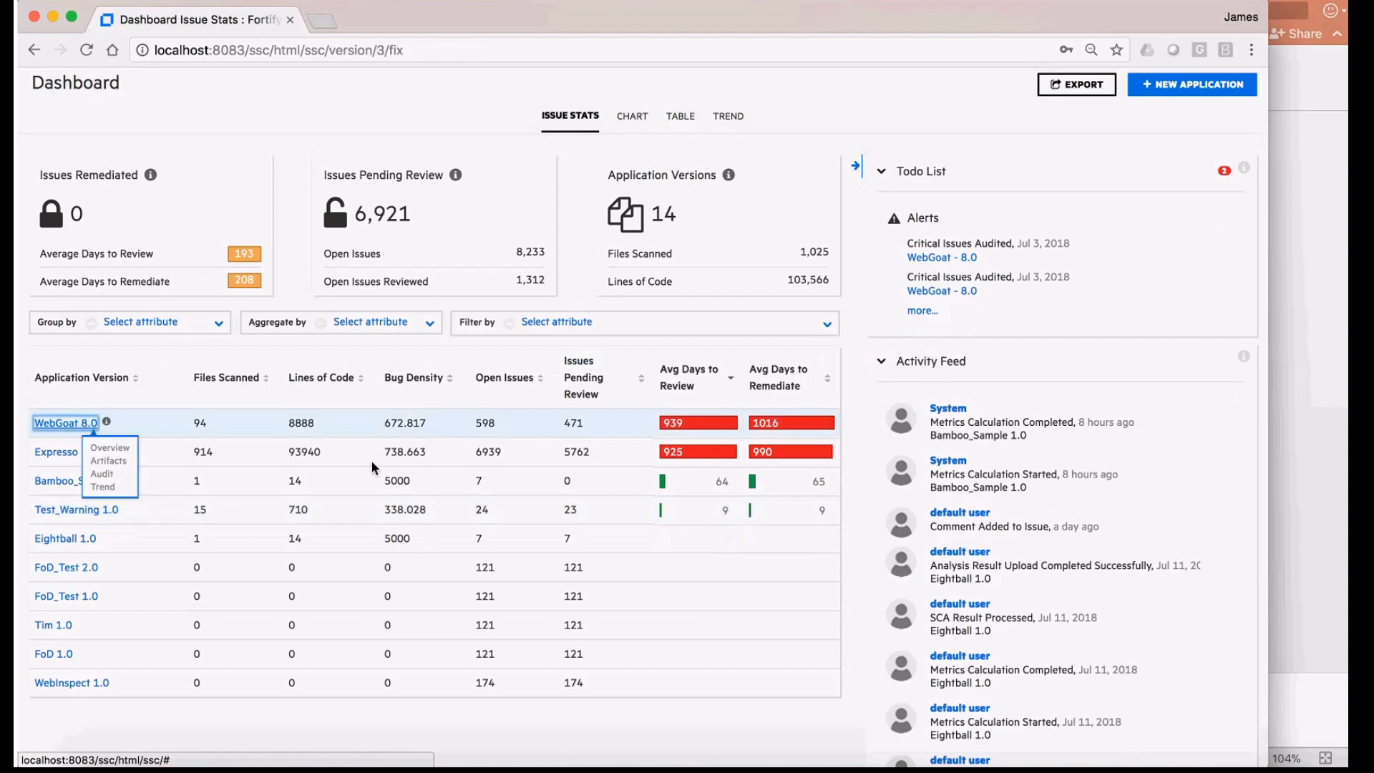
View WebGoat 8.0's 598 audited issues grouped by AA_Prediction, then go to Administration.
{"action": "left_click", "coordinate": [101, 473]}
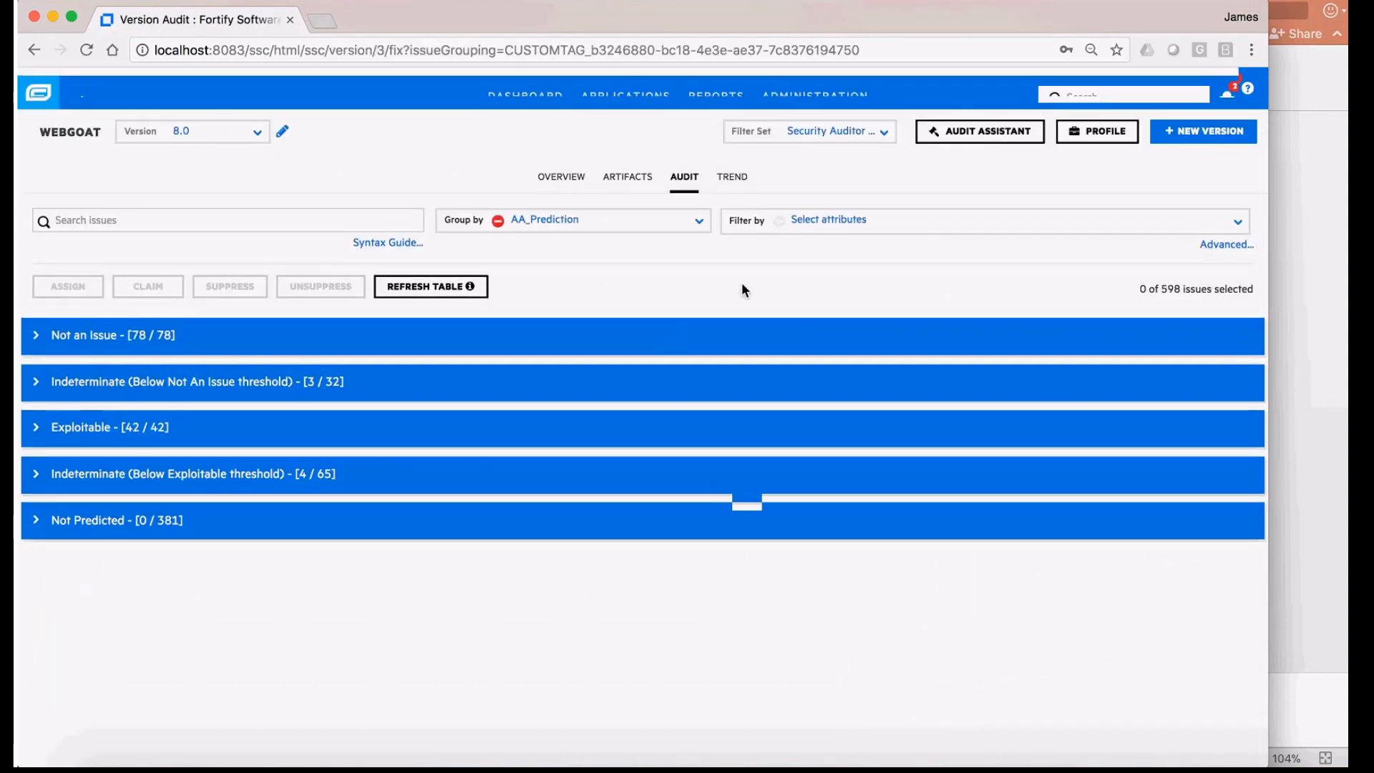
{"action": "mouse_move", "coordinate": [979, 132]}
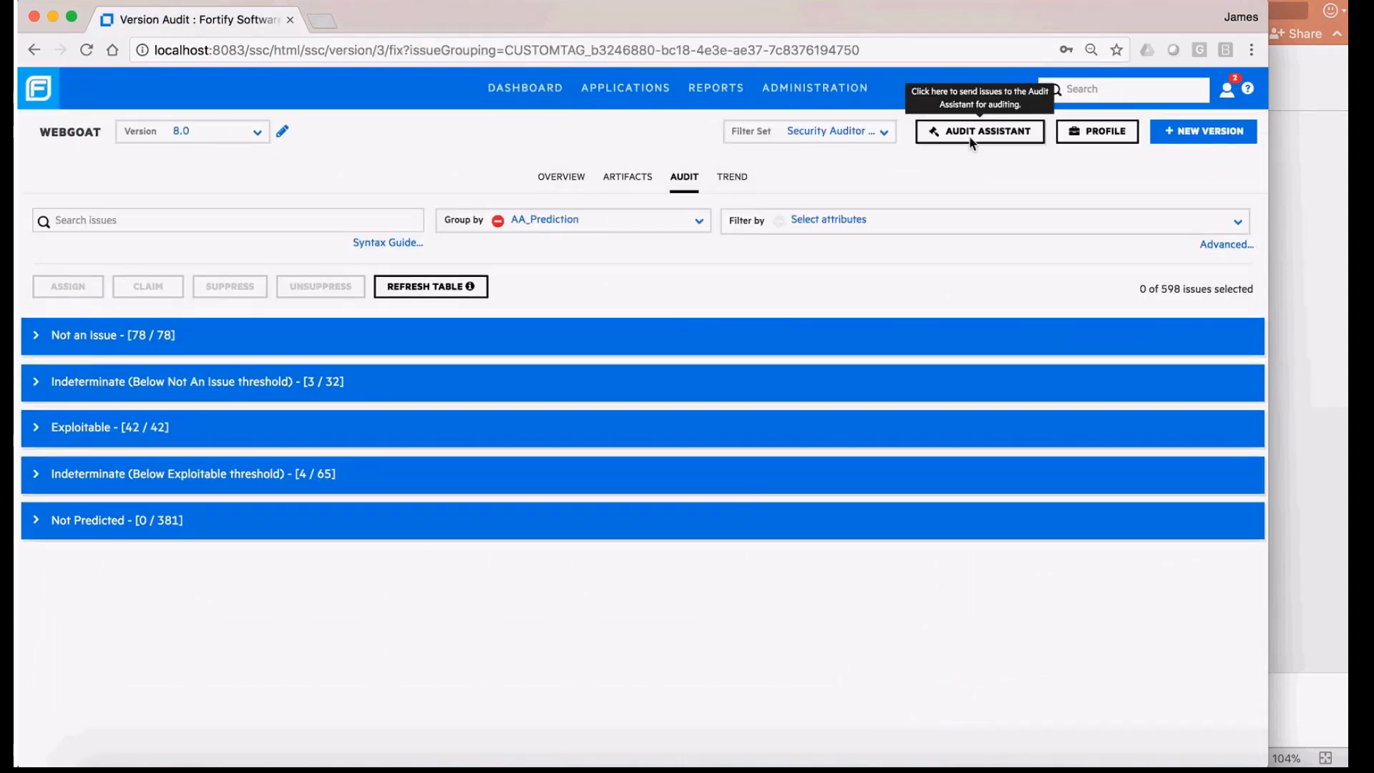
{"action": "mouse_move", "coordinate": [959, 169]}
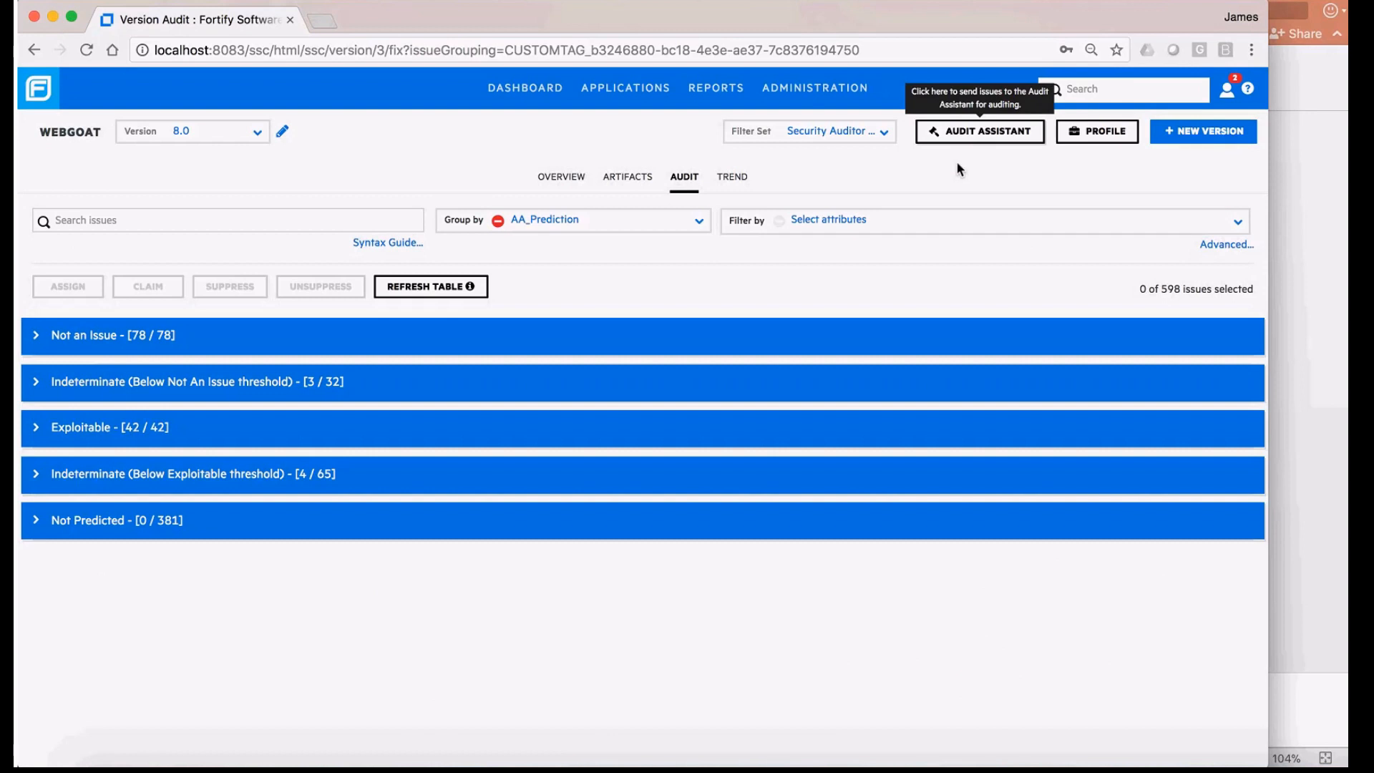
{"action": "mouse_move", "coordinate": [819, 207]}
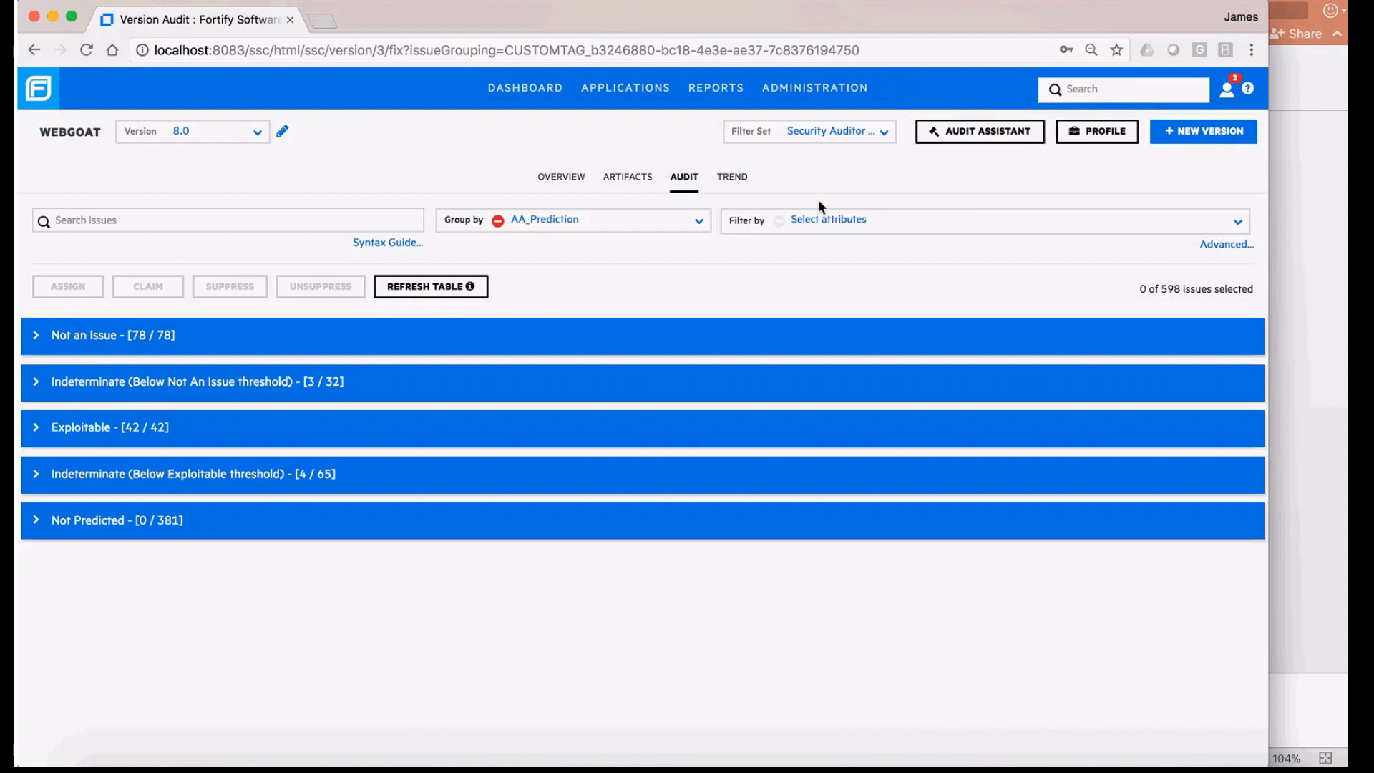
{"action": "mouse_move", "coordinate": [921, 200]}
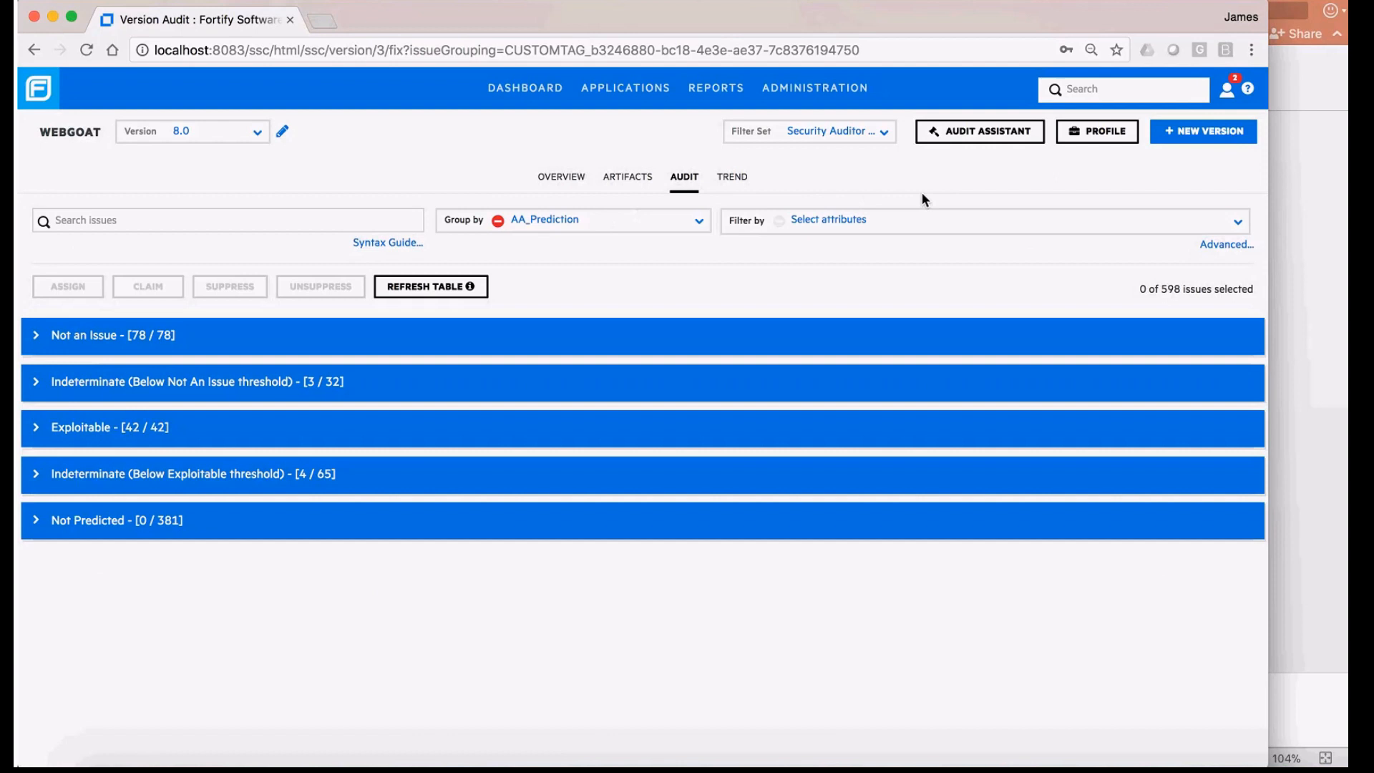
{"action": "left_click", "coordinate": [814, 88]}
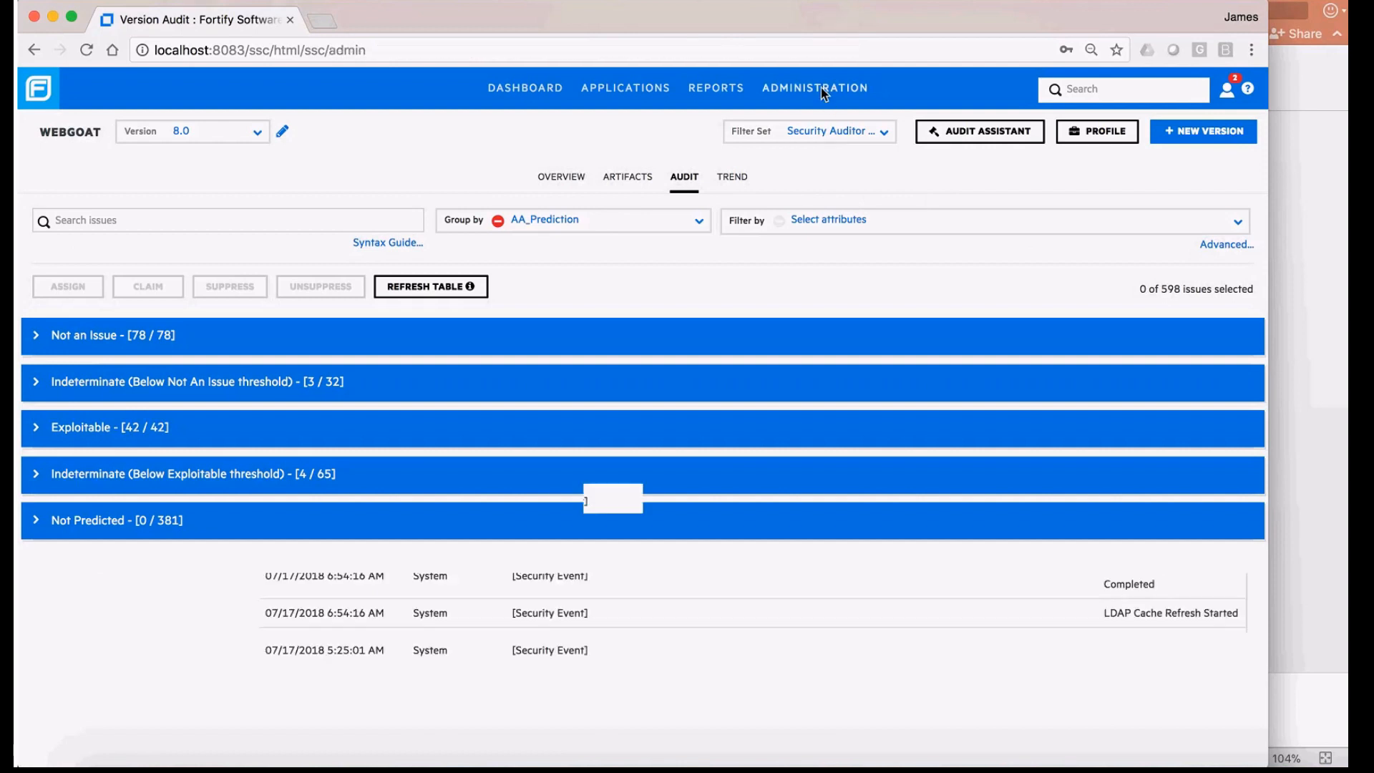
Review the Audit Assistant configuration with auto-apply and Demo_Policy enabled, then return to Applications.
{"action": "left_click", "coordinate": [814, 88]}
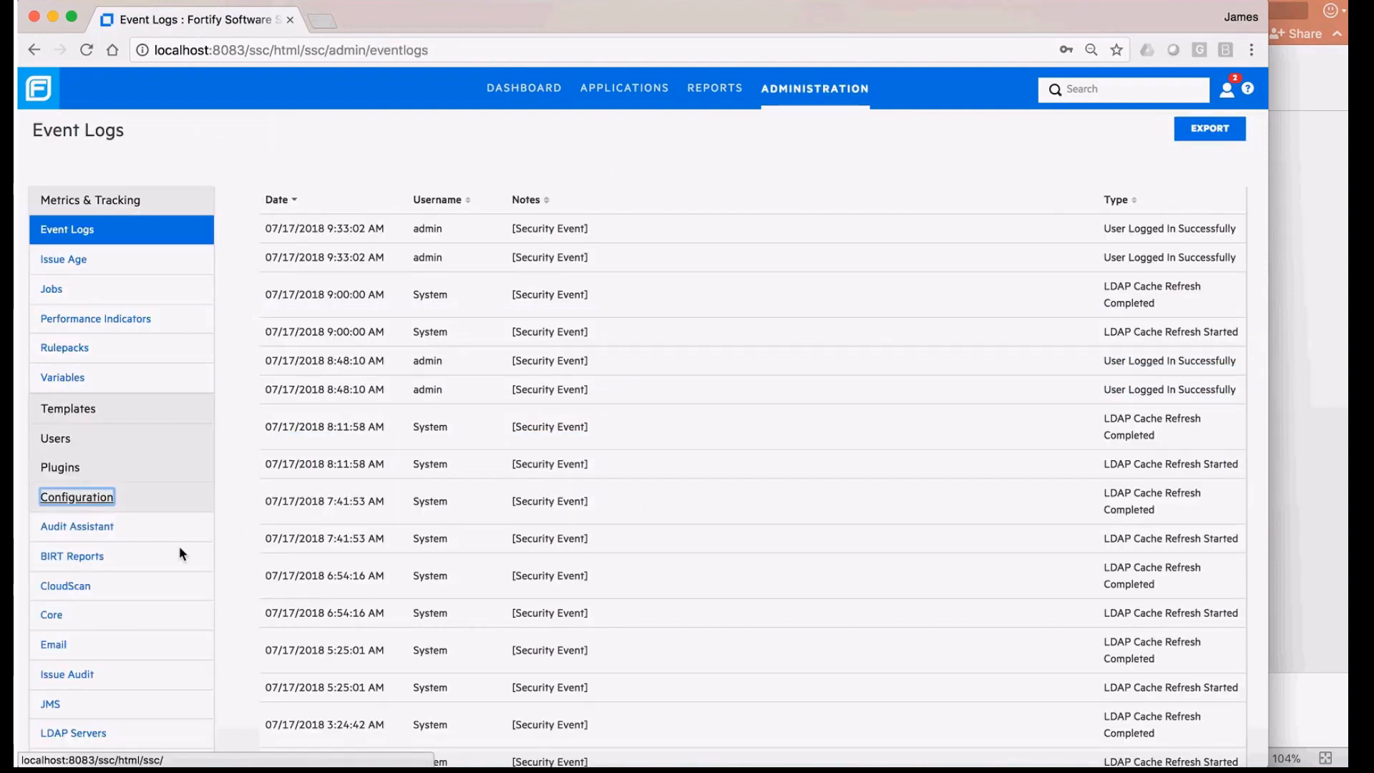
{"action": "left_click", "coordinate": [77, 526]}
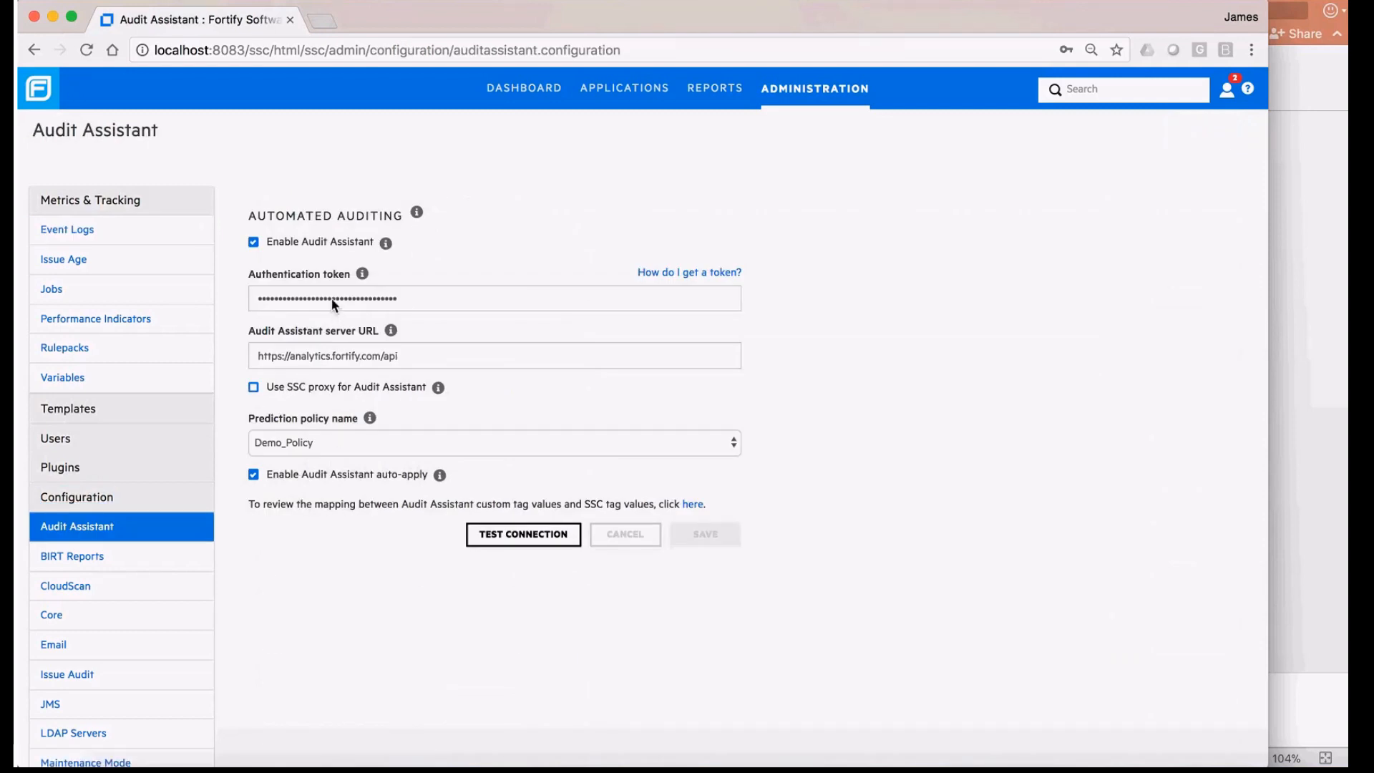
{"action": "mouse_move", "coordinate": [319, 362]}
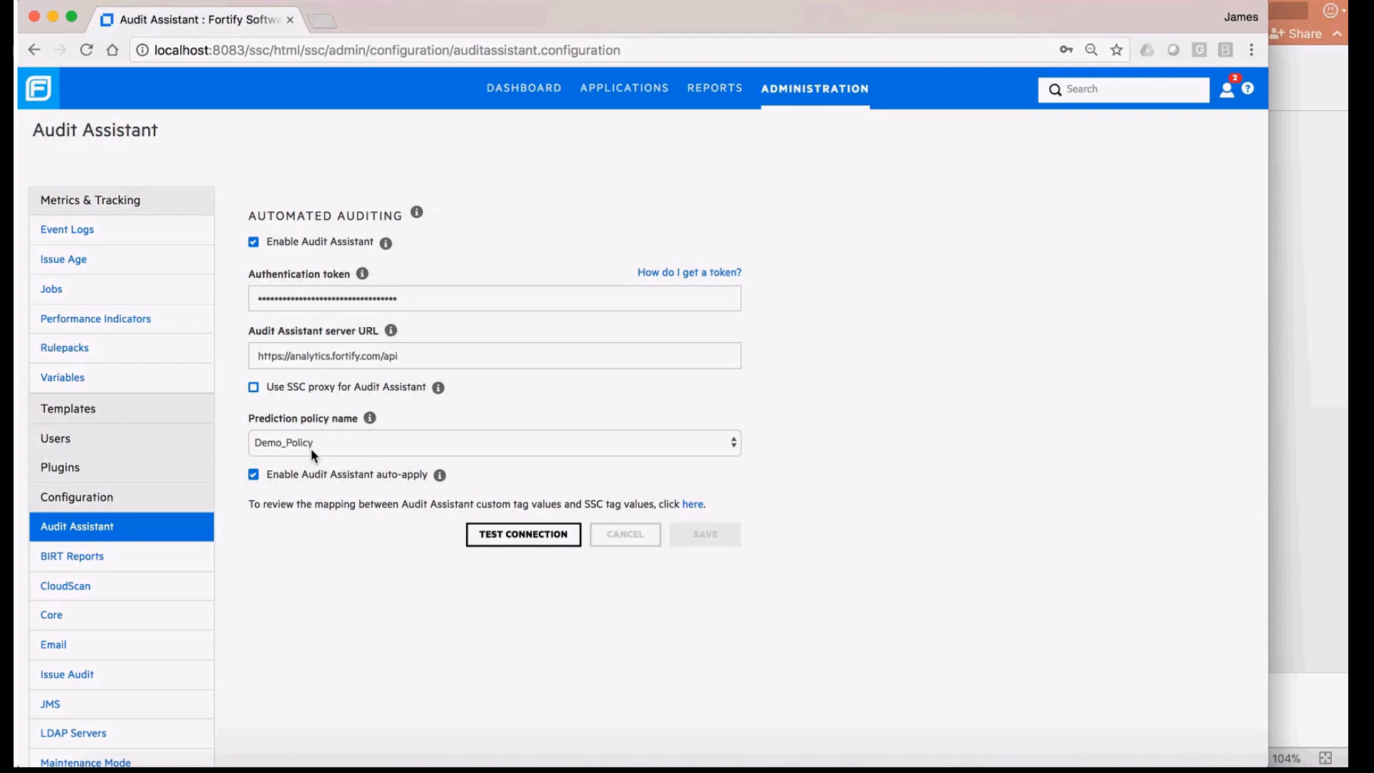
{"action": "mouse_move", "coordinate": [306, 524]}
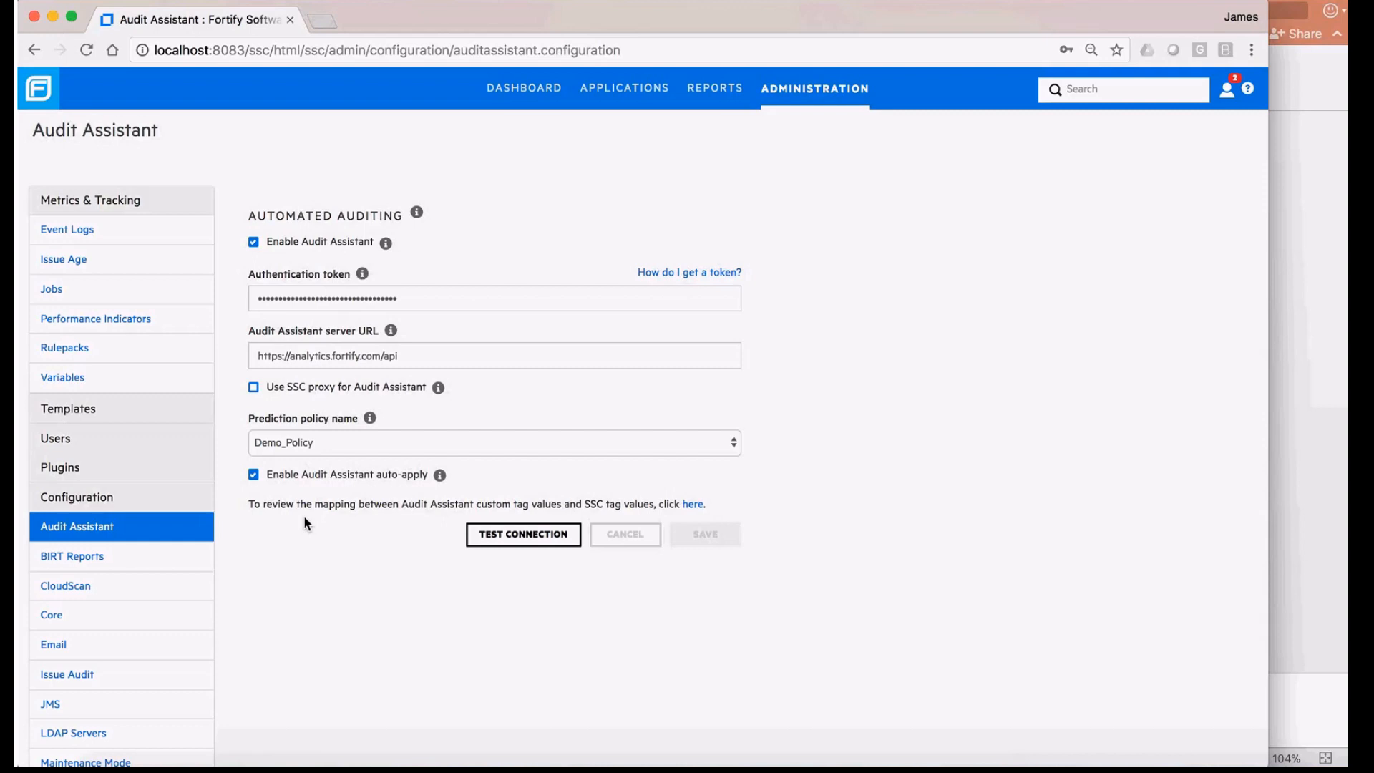
{"action": "mouse_move", "coordinate": [243, 462]}
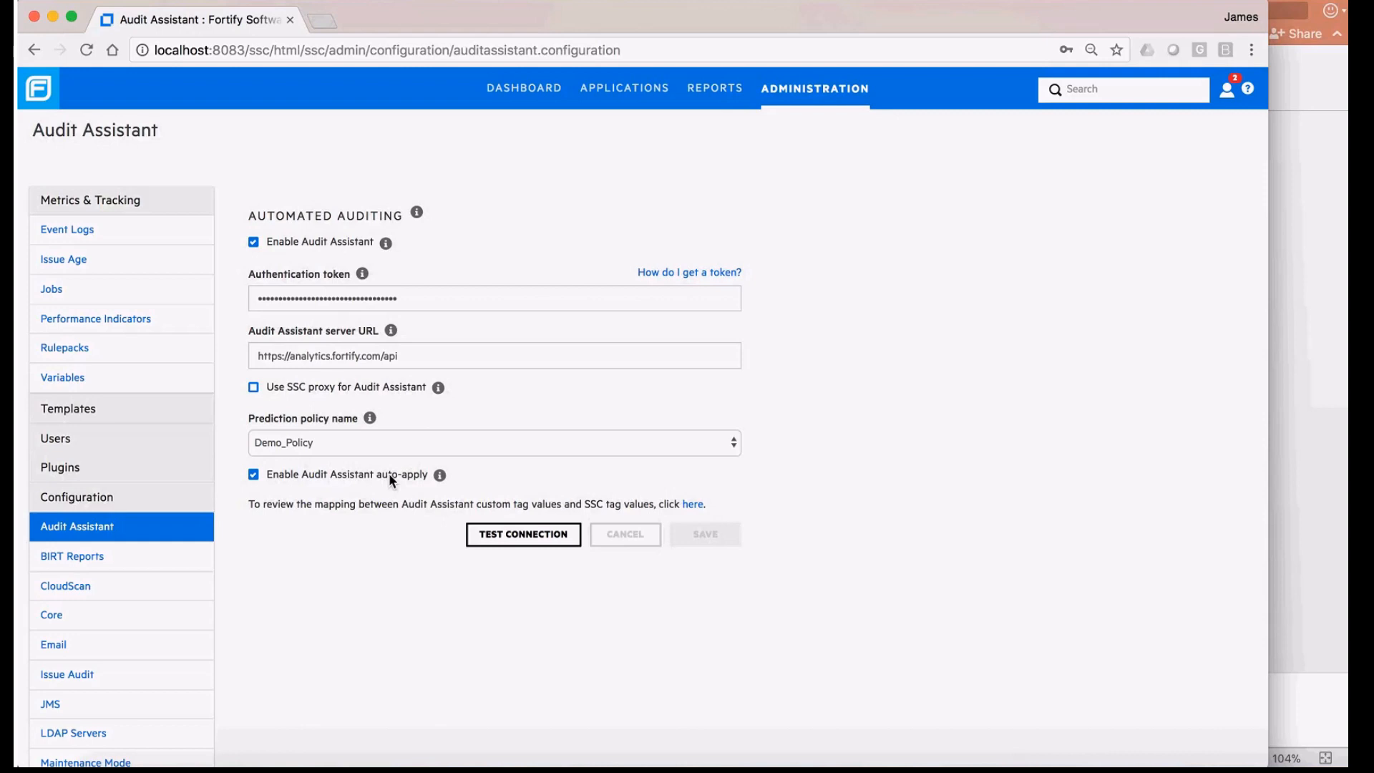
{"action": "mouse_move", "coordinate": [377, 479]}
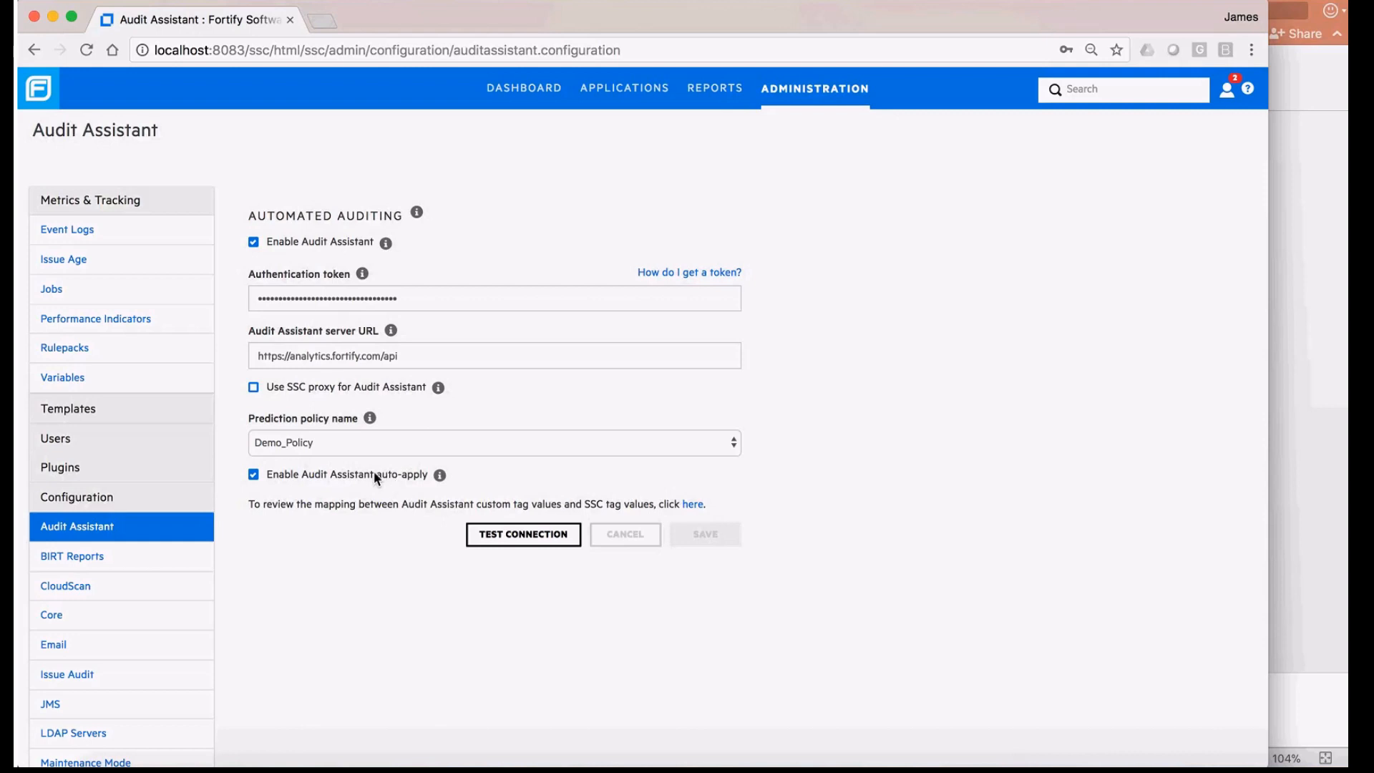
{"action": "mouse_move", "coordinate": [834, 182]}
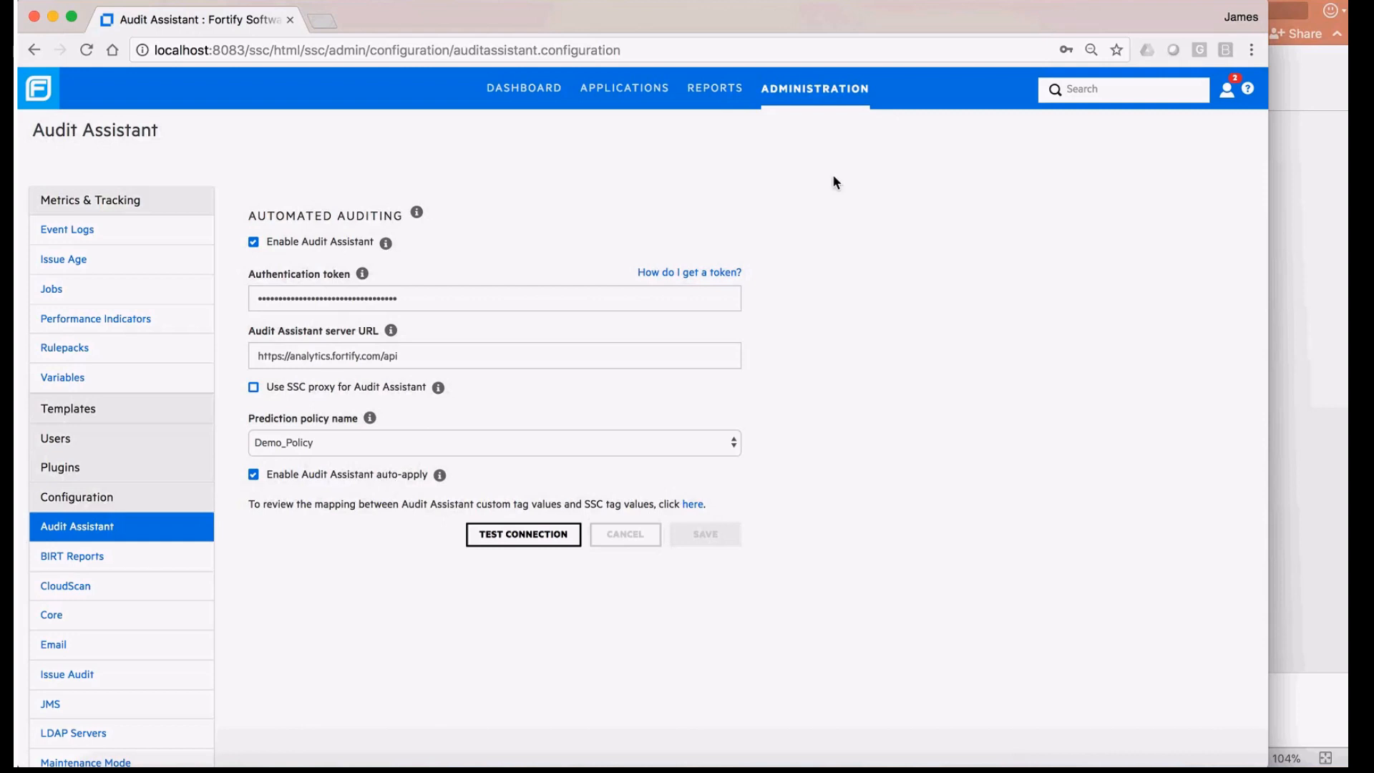
{"action": "left_click", "coordinate": [625, 87]}
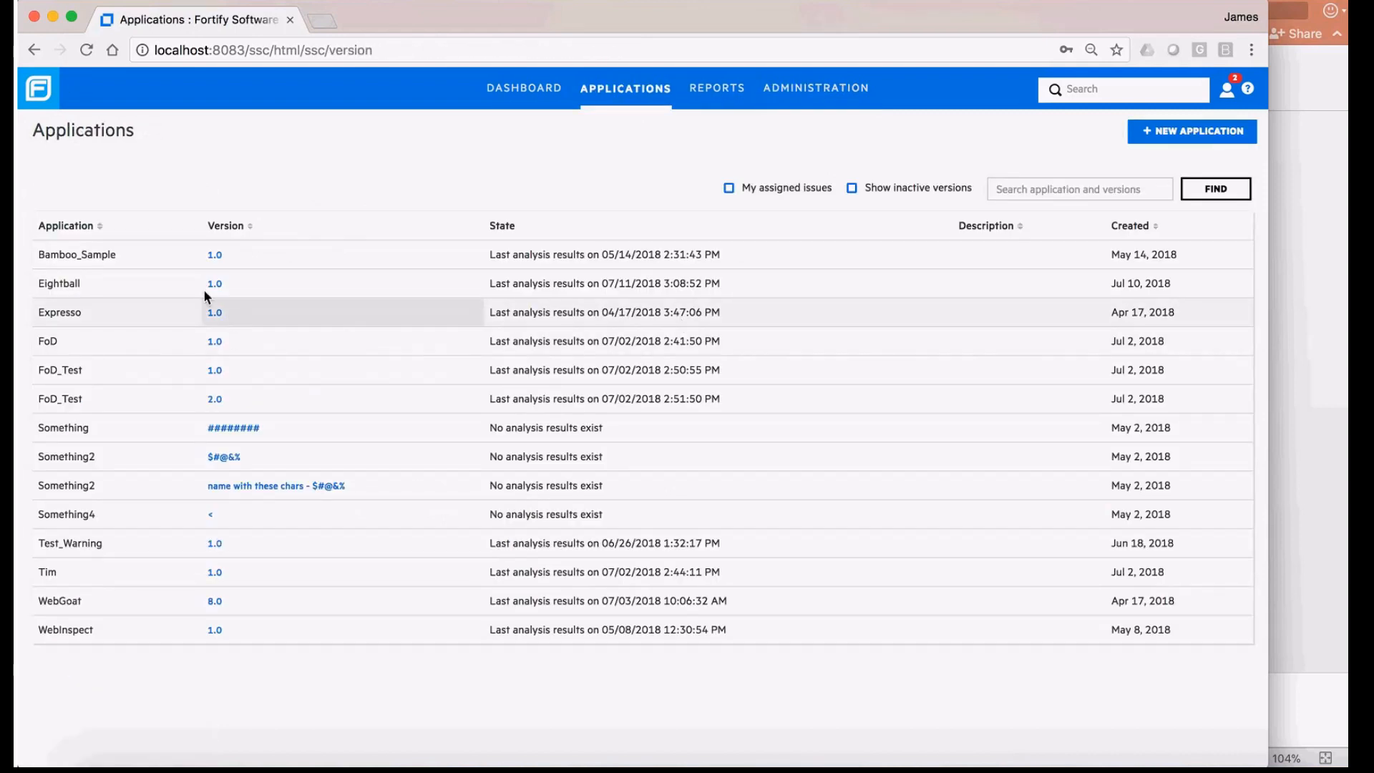
{"action": "mouse_move", "coordinate": [216, 599]}
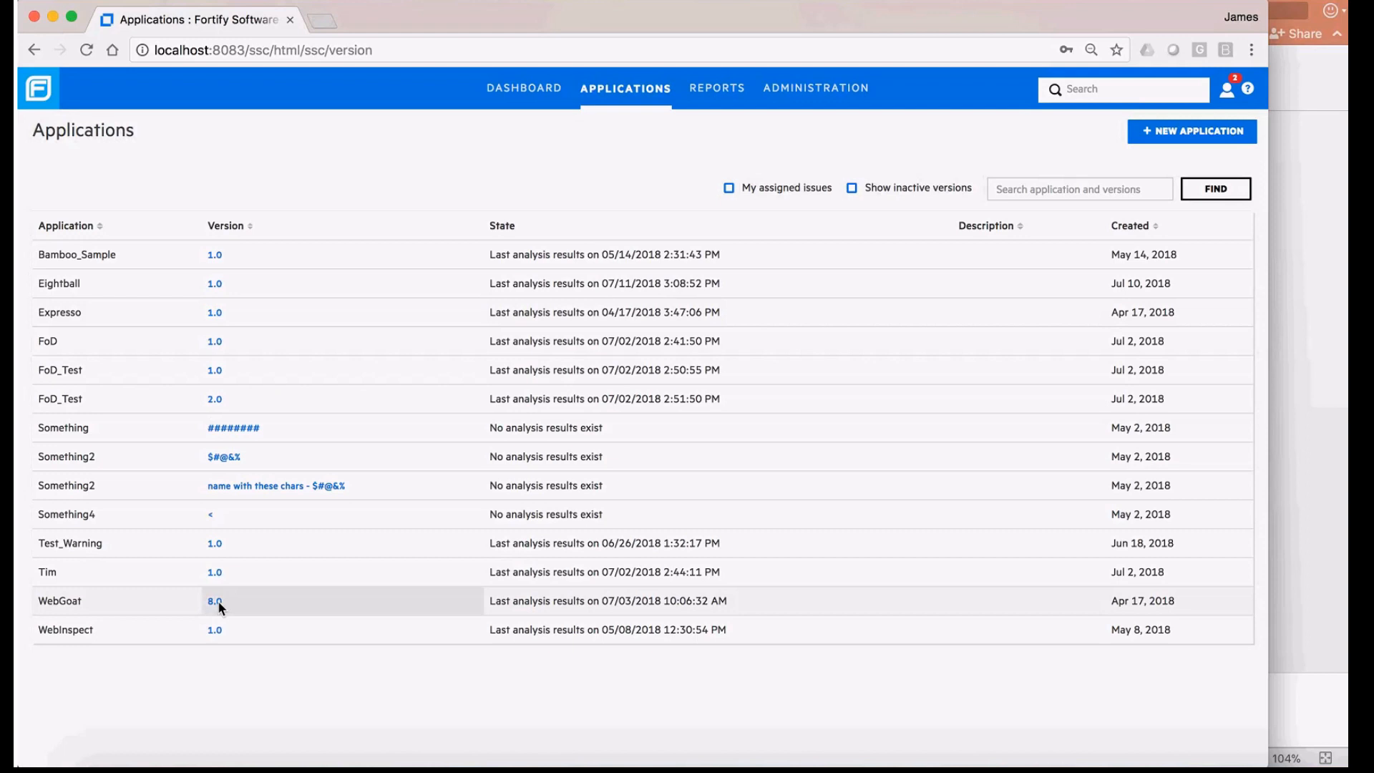
Confirm WebGoat 8.0's profile has Audit Assistant auto-apply enabled and return to its issue list.
{"action": "left_click", "coordinate": [214, 600]}
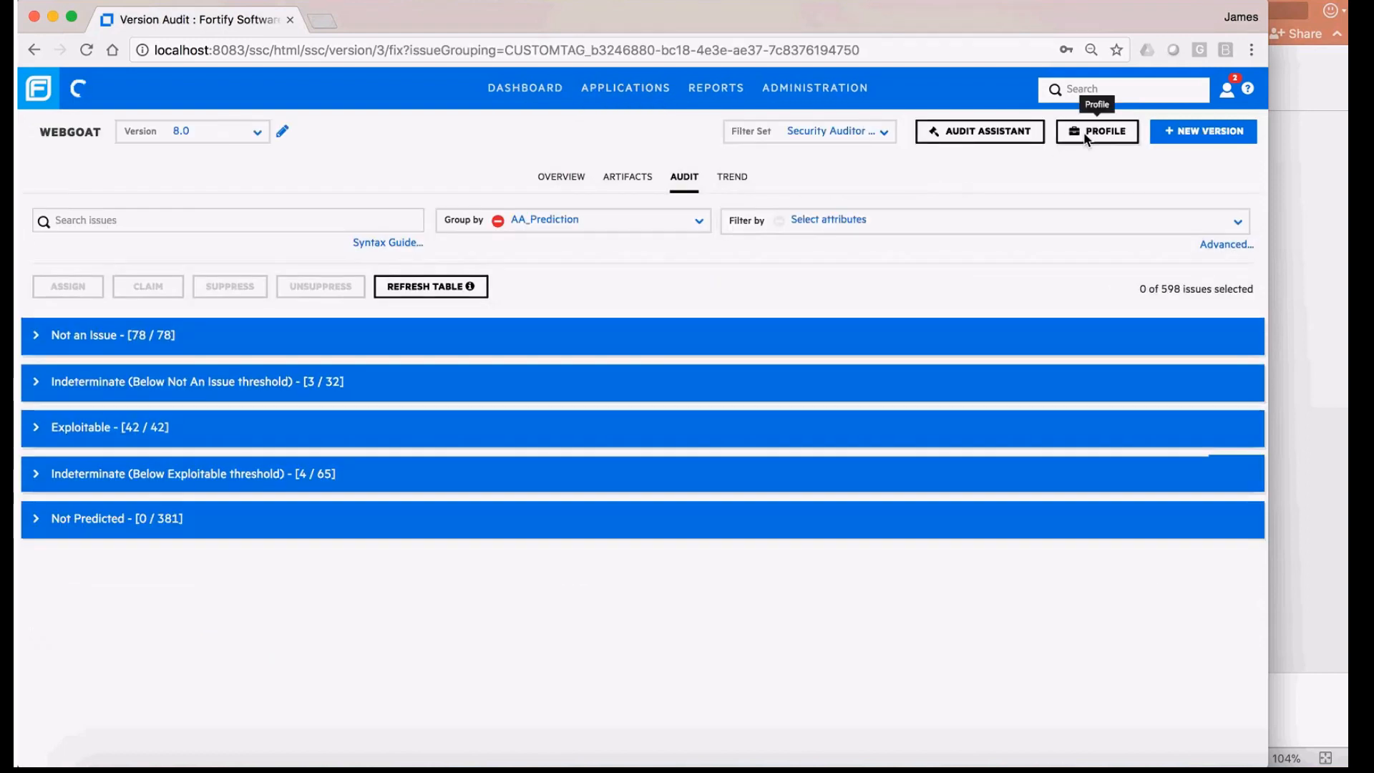
{"action": "left_click", "coordinate": [1096, 130]}
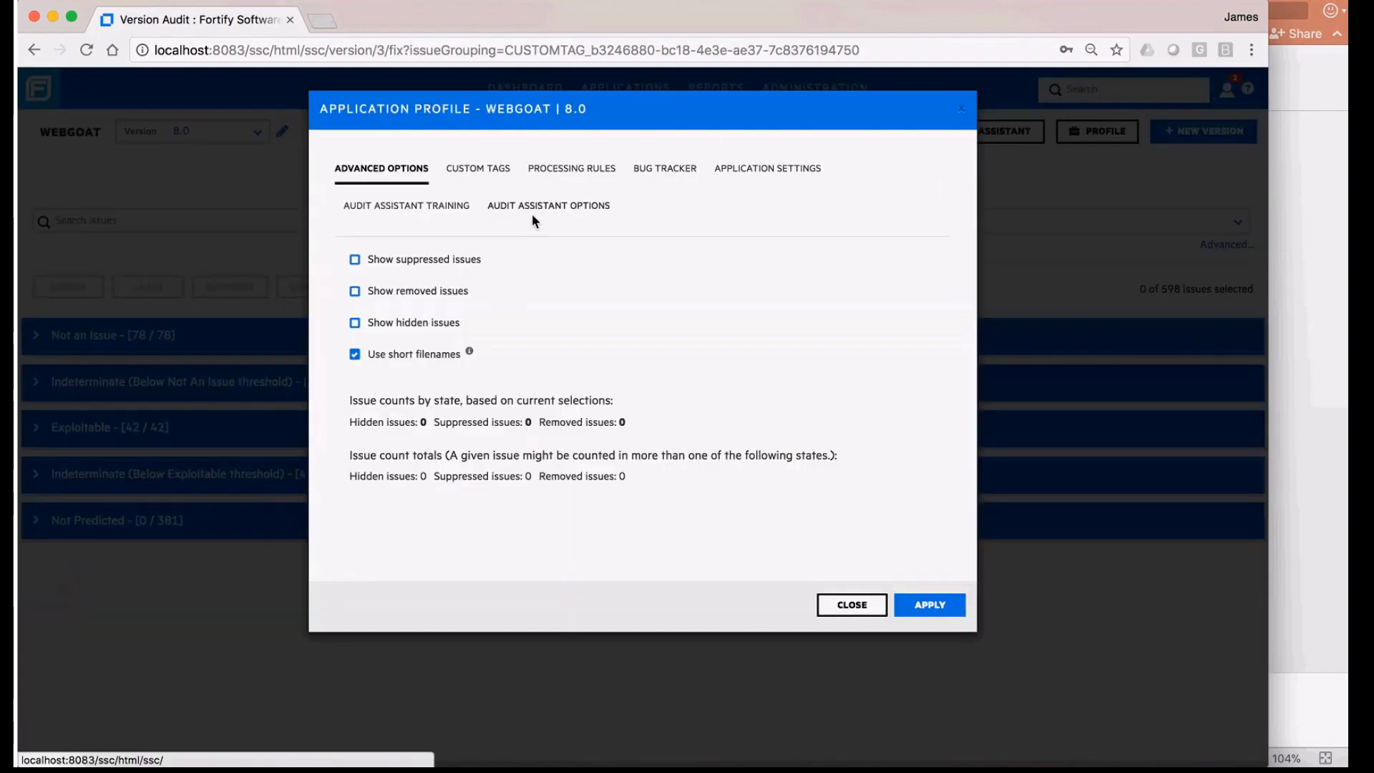
{"action": "left_click", "coordinate": [548, 205]}
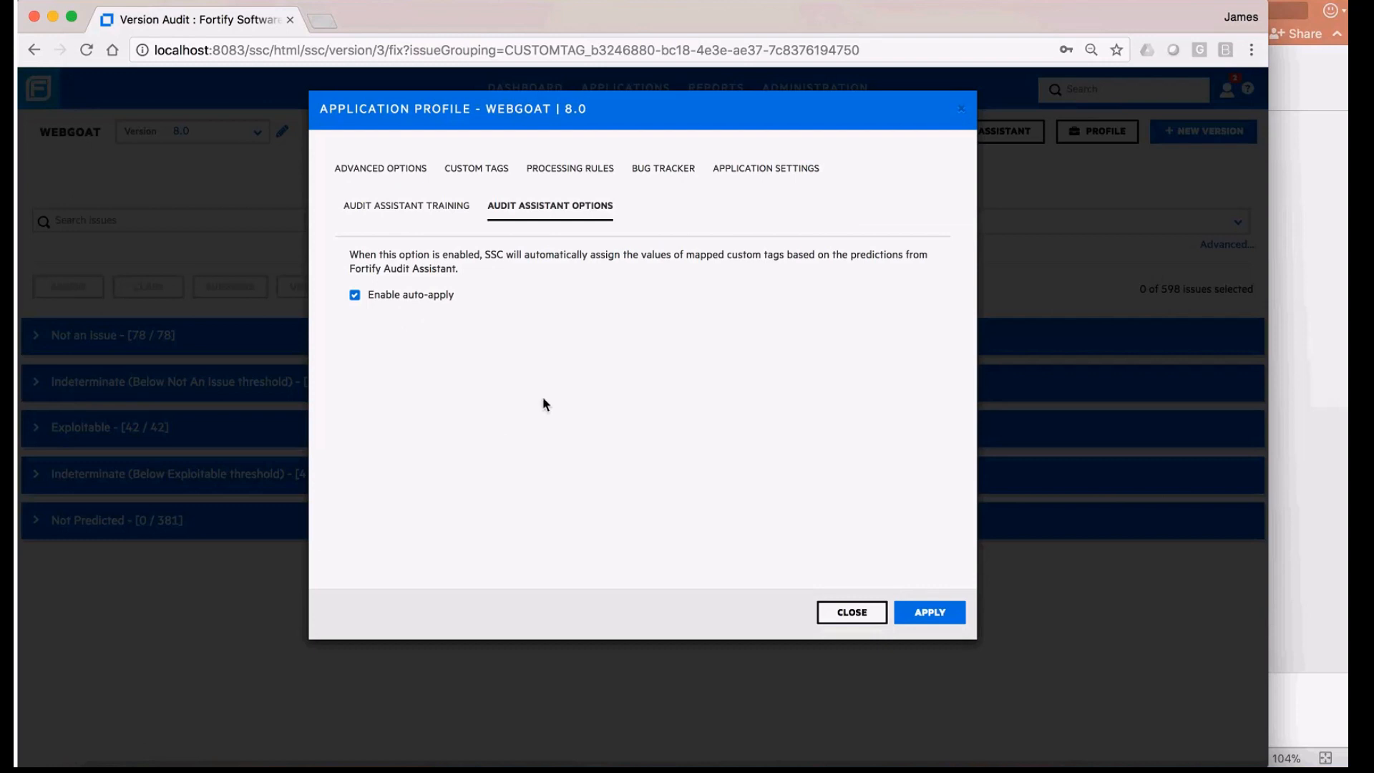
{"action": "left_click", "coordinate": [850, 612]}
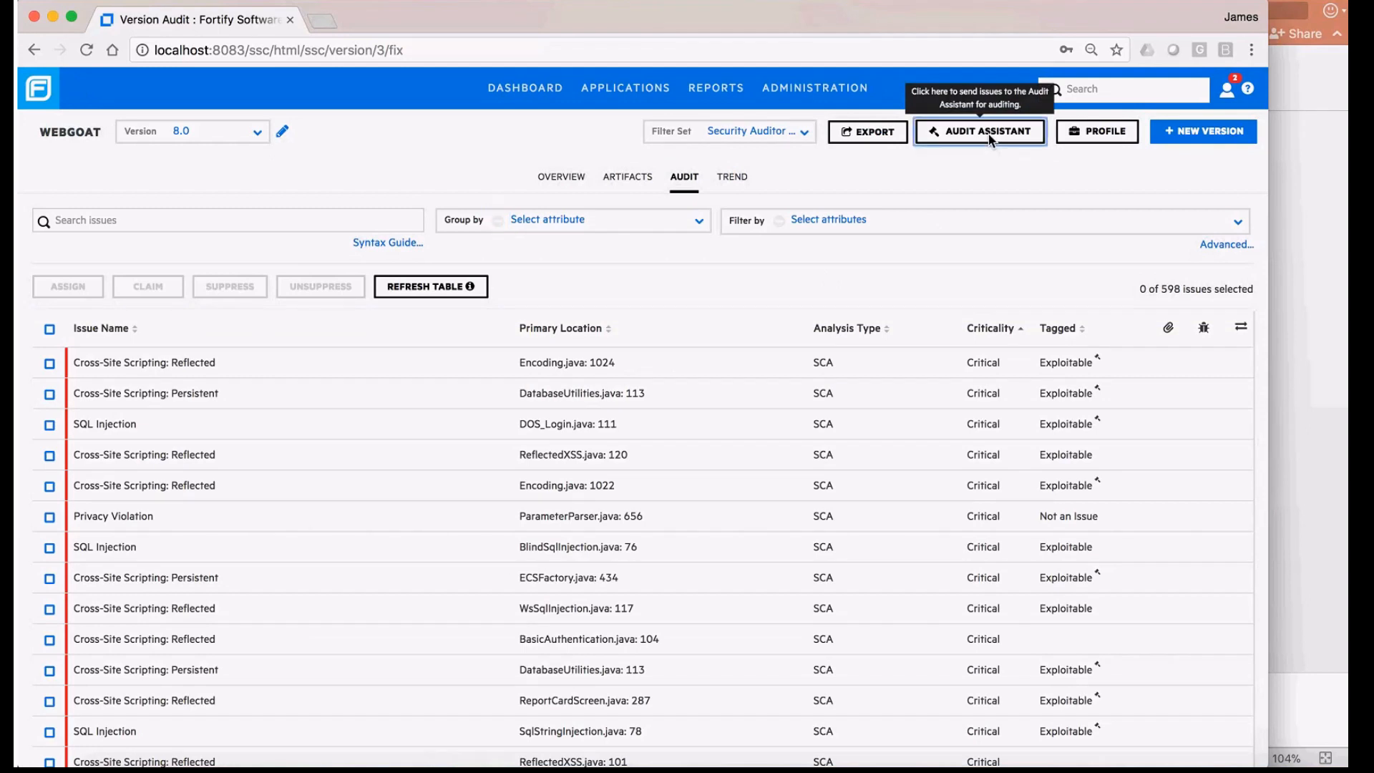
Submit WebGoat 8.0's issues to Audit Assistant, check the artifact history, and return to the issue list.
{"action": "left_click", "coordinate": [979, 130]}
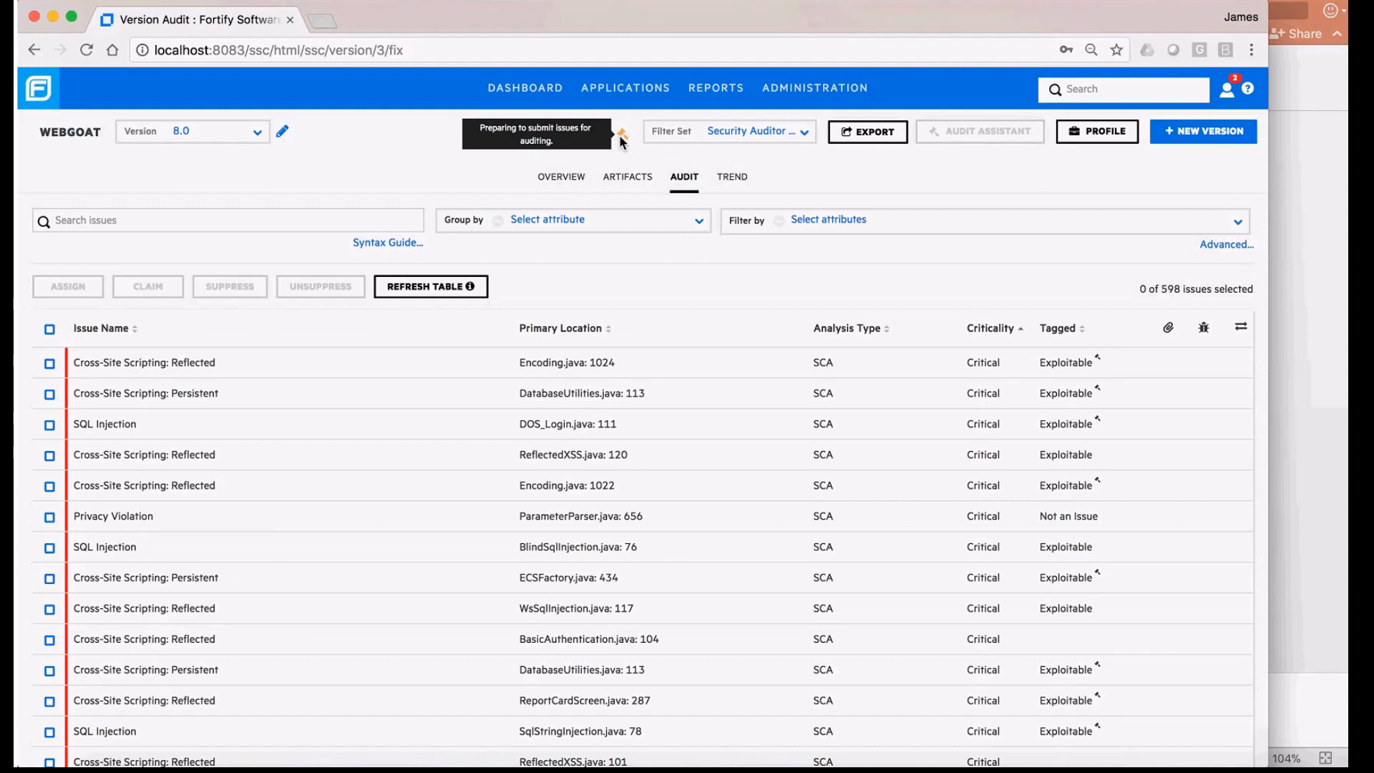
{"action": "left_click", "coordinate": [627, 176]}
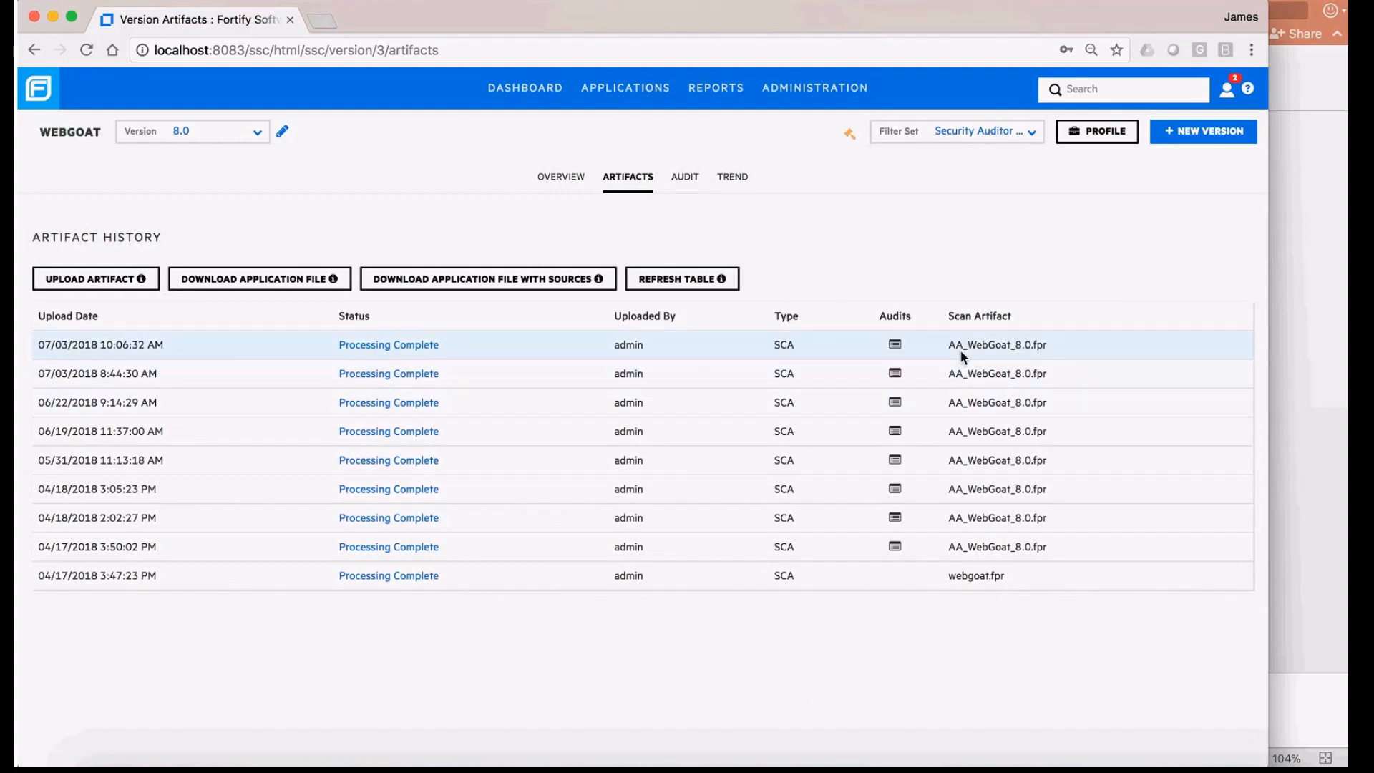
{"action": "mouse_move", "coordinate": [684, 228]}
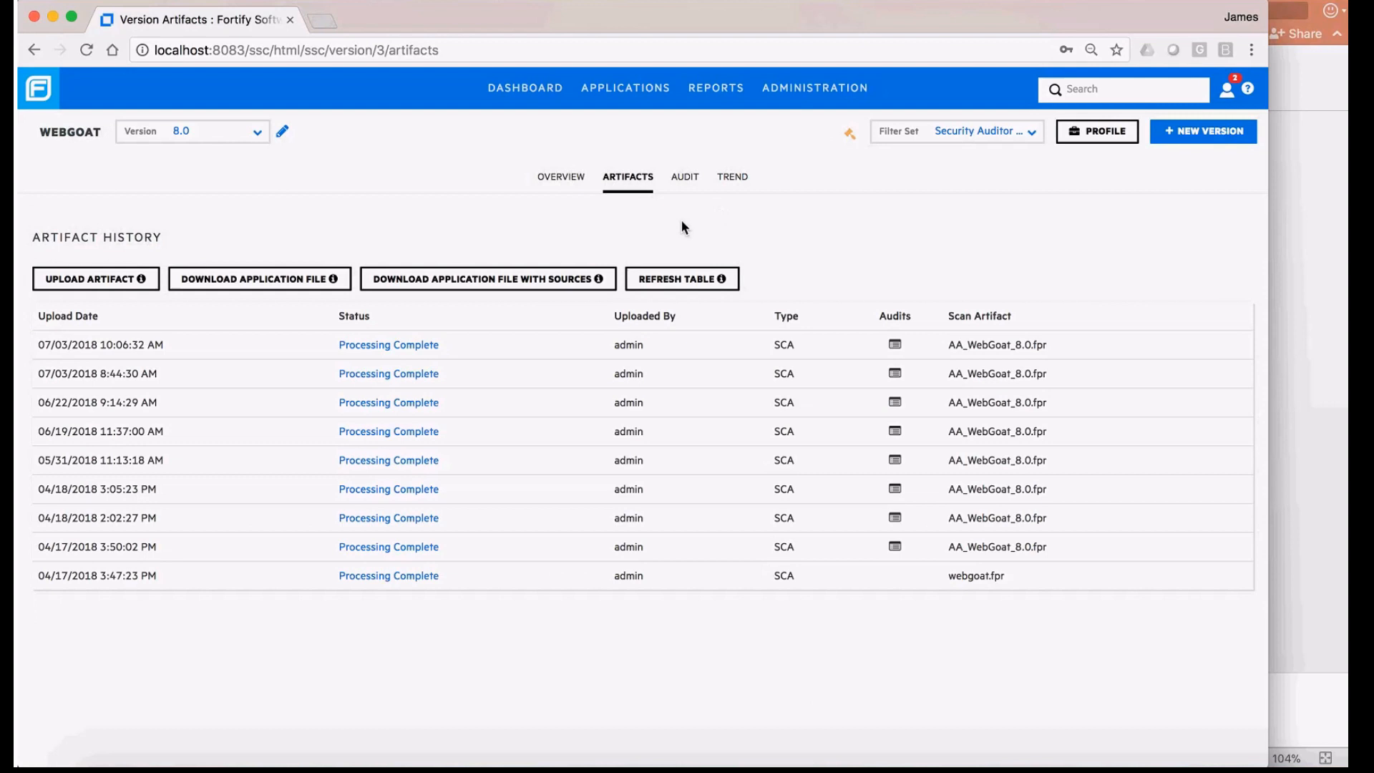
{"action": "mouse_move", "coordinate": [689, 197]}
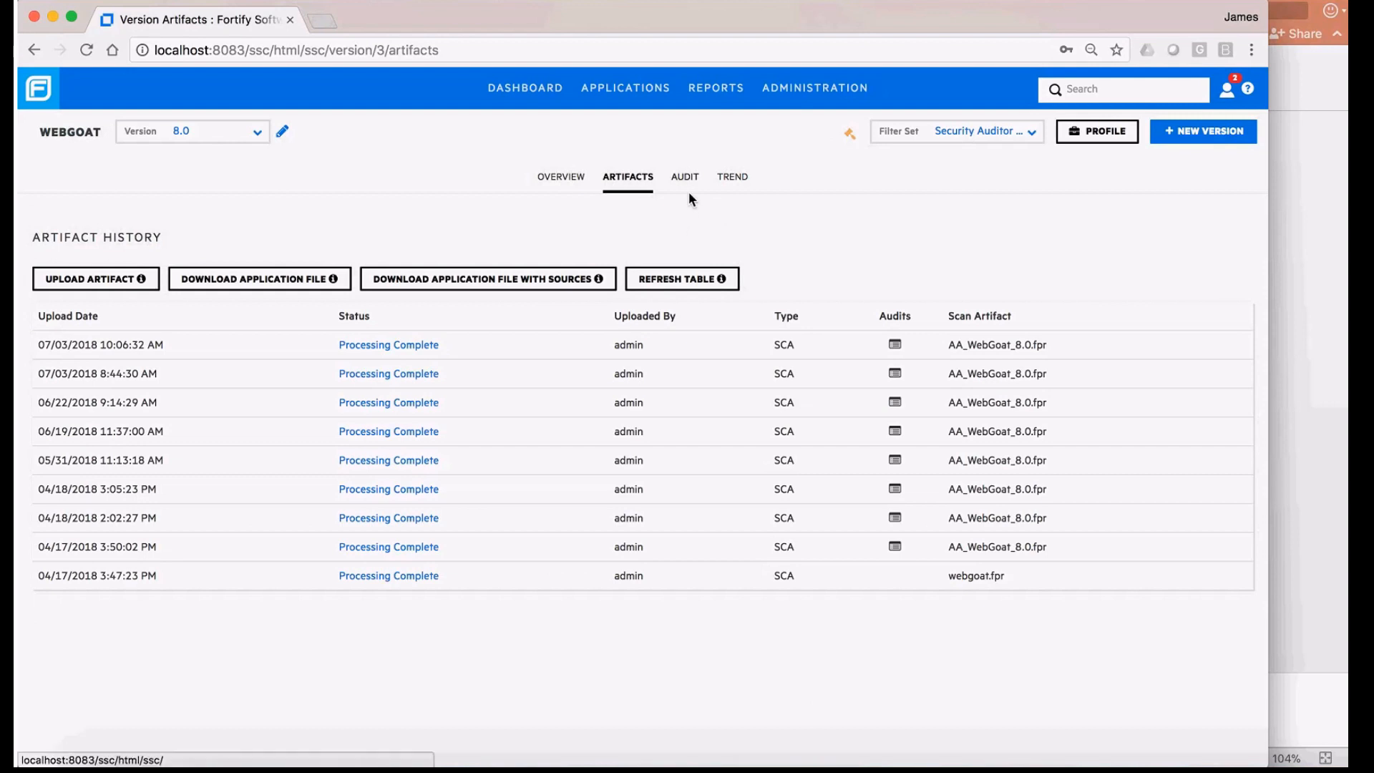
{"action": "left_click", "coordinate": [684, 176]}
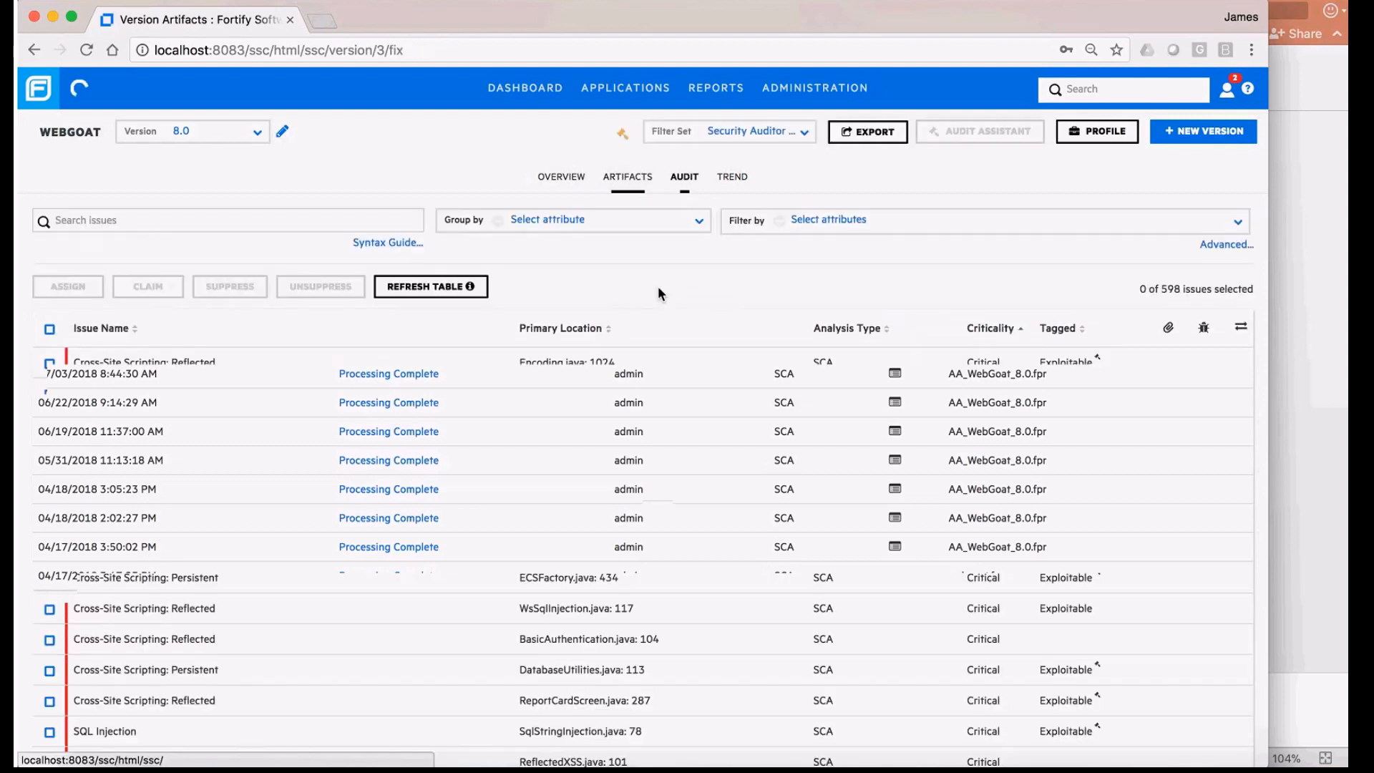
{"action": "left_click", "coordinate": [431, 286]}
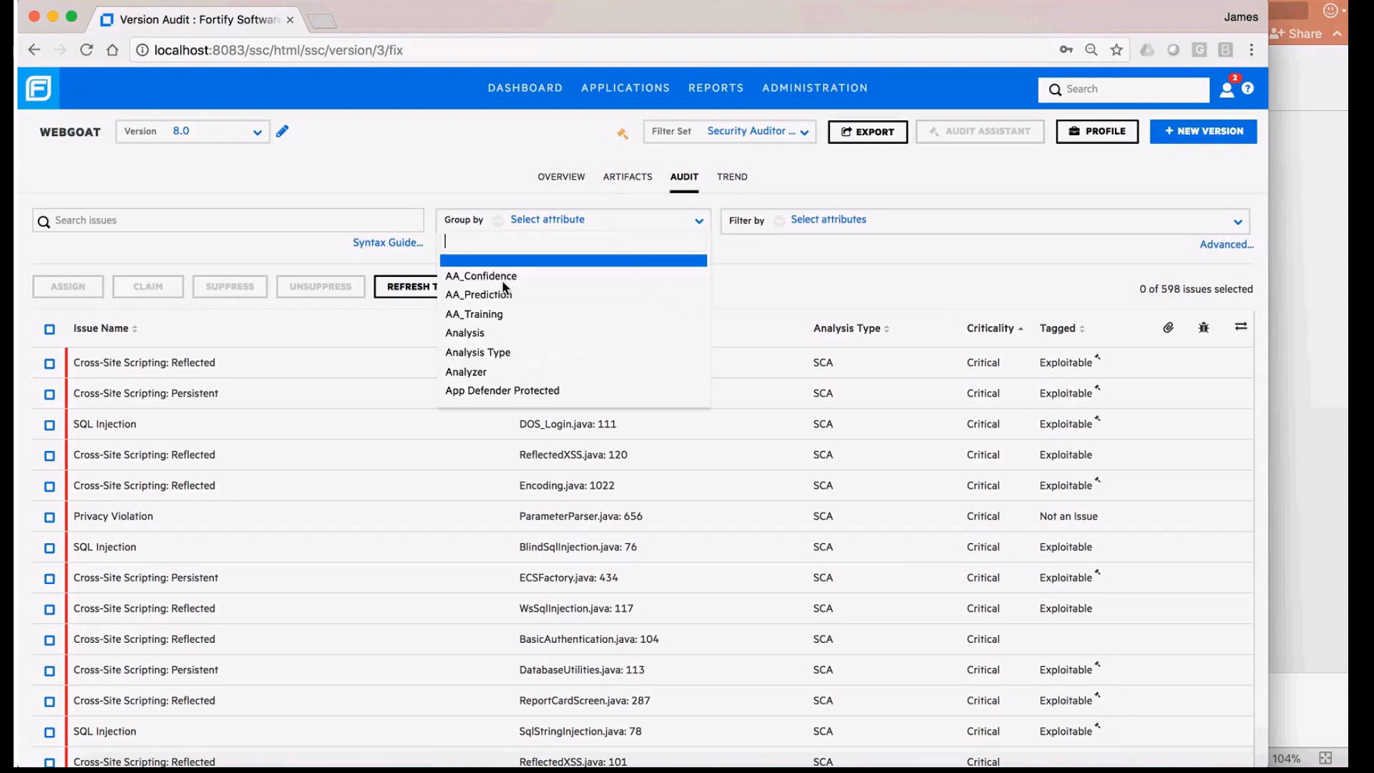
{"action": "mouse_move", "coordinate": [478, 295]}
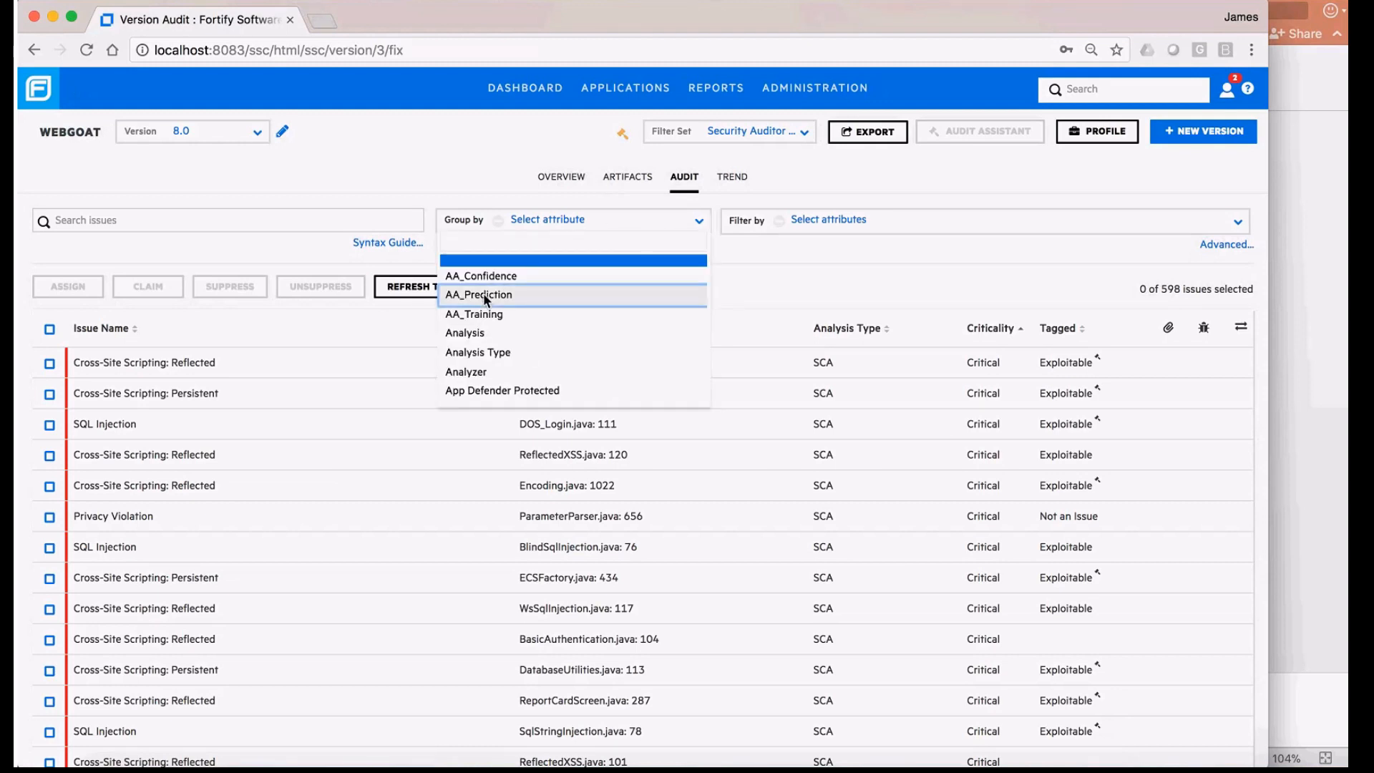
{"action": "left_click", "coordinate": [478, 295]}
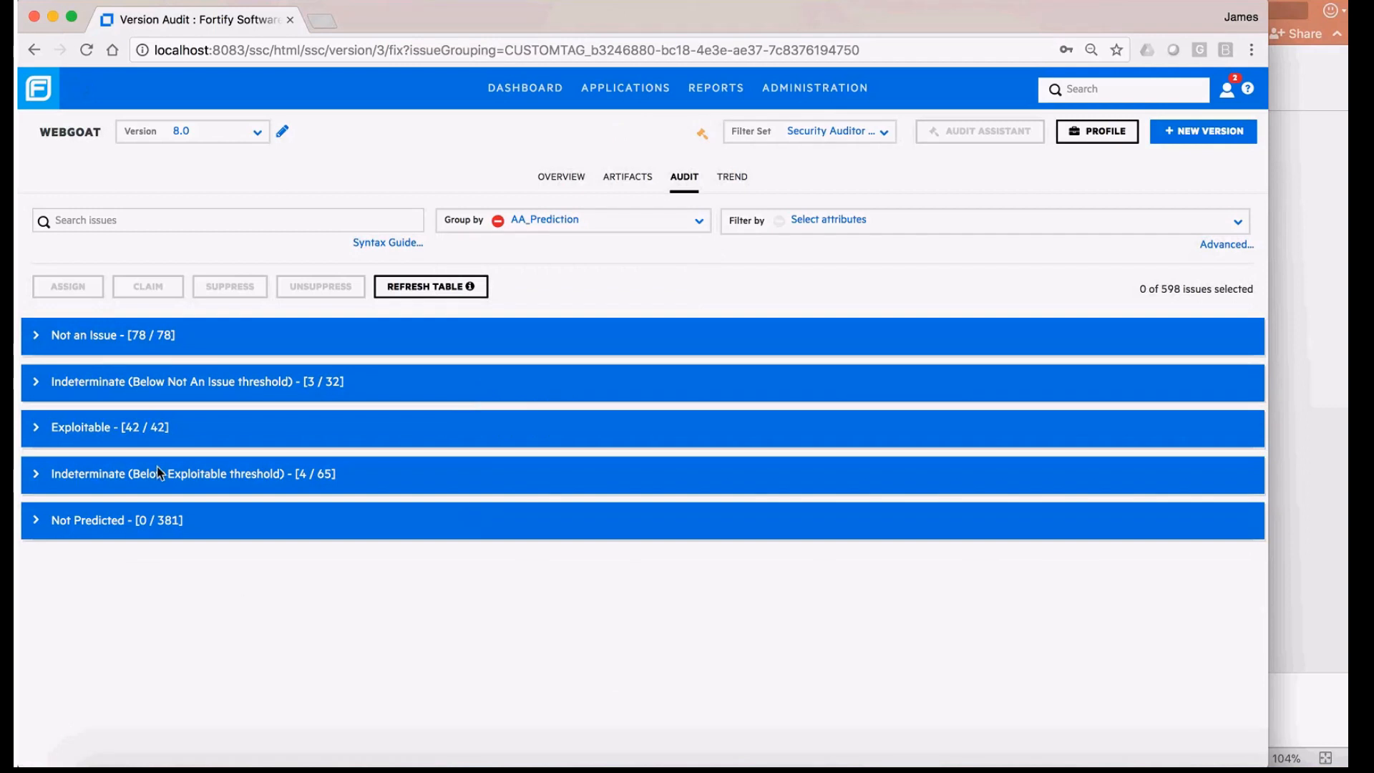
{"action": "mouse_move", "coordinate": [109, 437]}
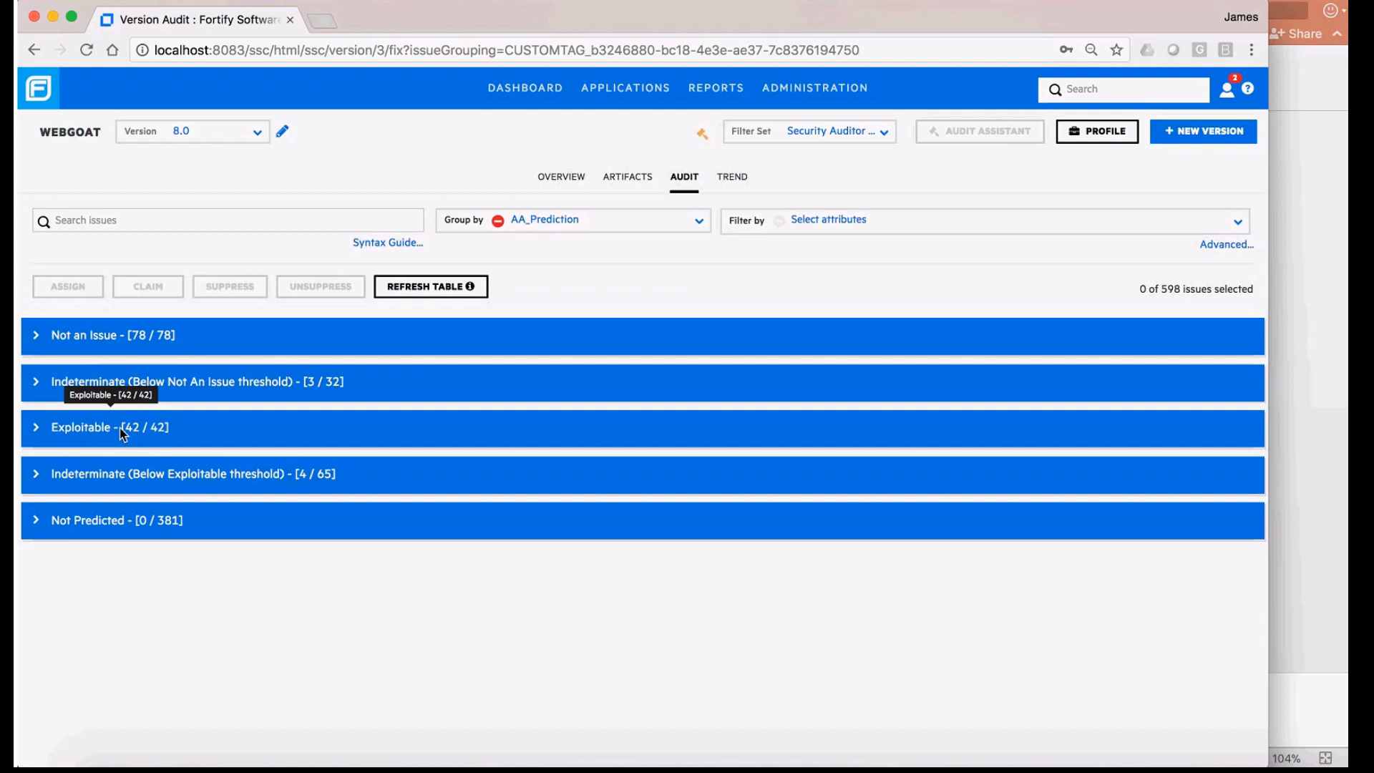
{"action": "mouse_move", "coordinate": [123, 435]}
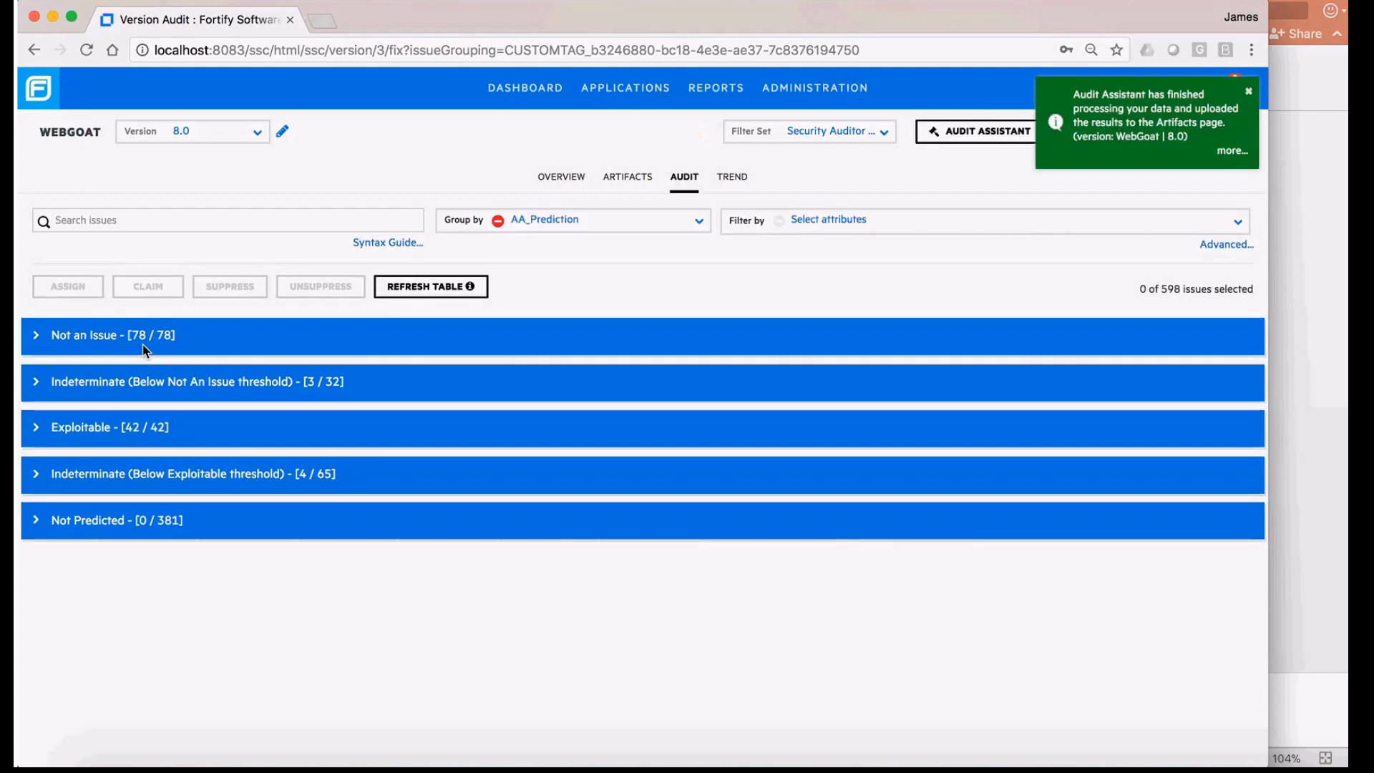
{"action": "mouse_move", "coordinate": [1148, 115]}
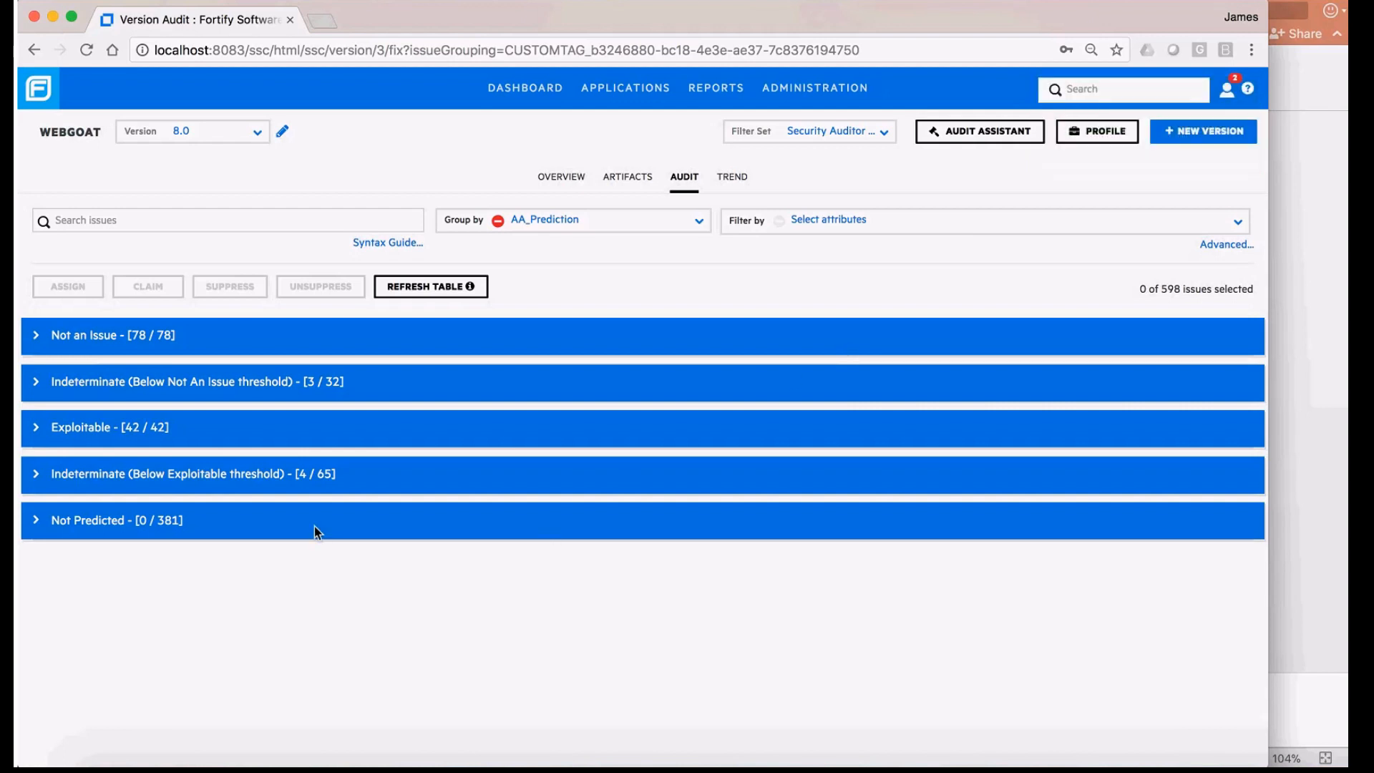
{"action": "mouse_move", "coordinate": [71, 442]}
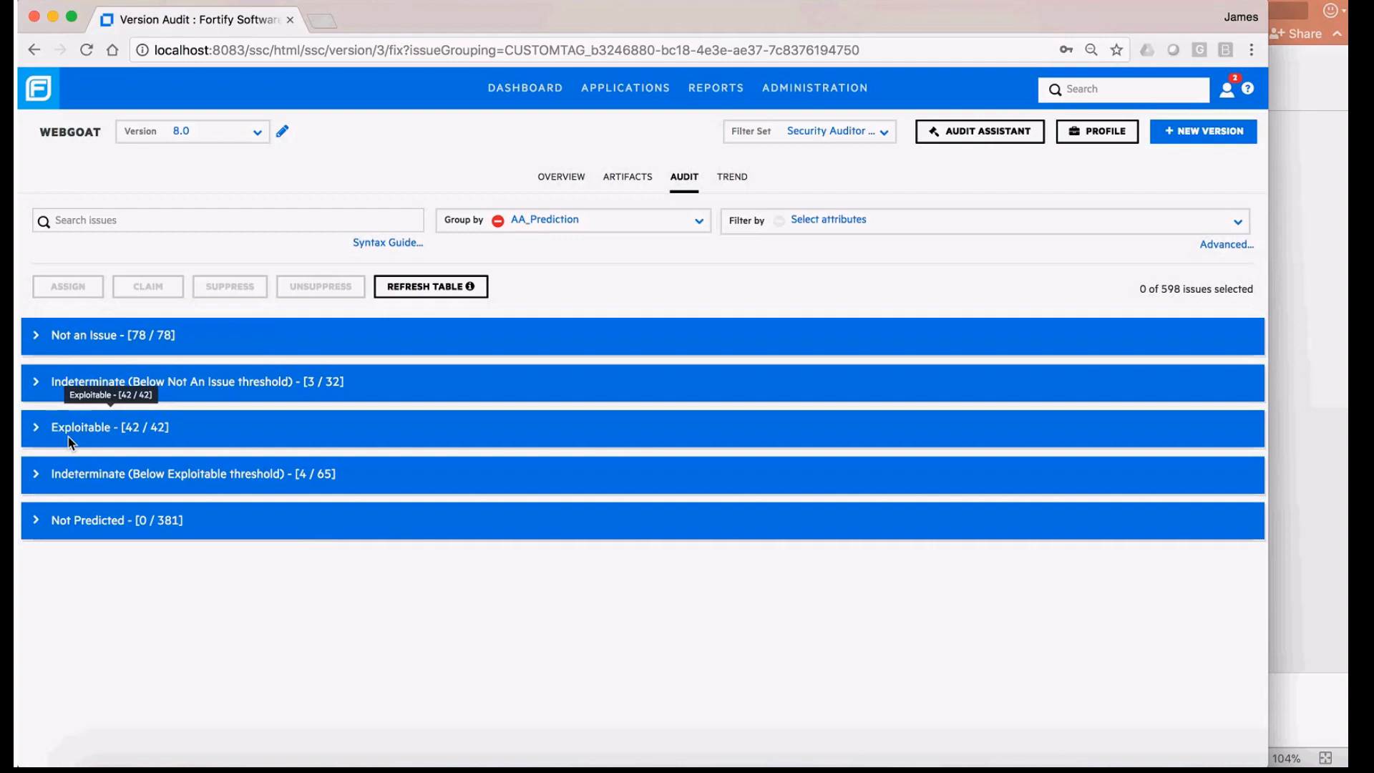
{"action": "mouse_move", "coordinate": [88, 520]}
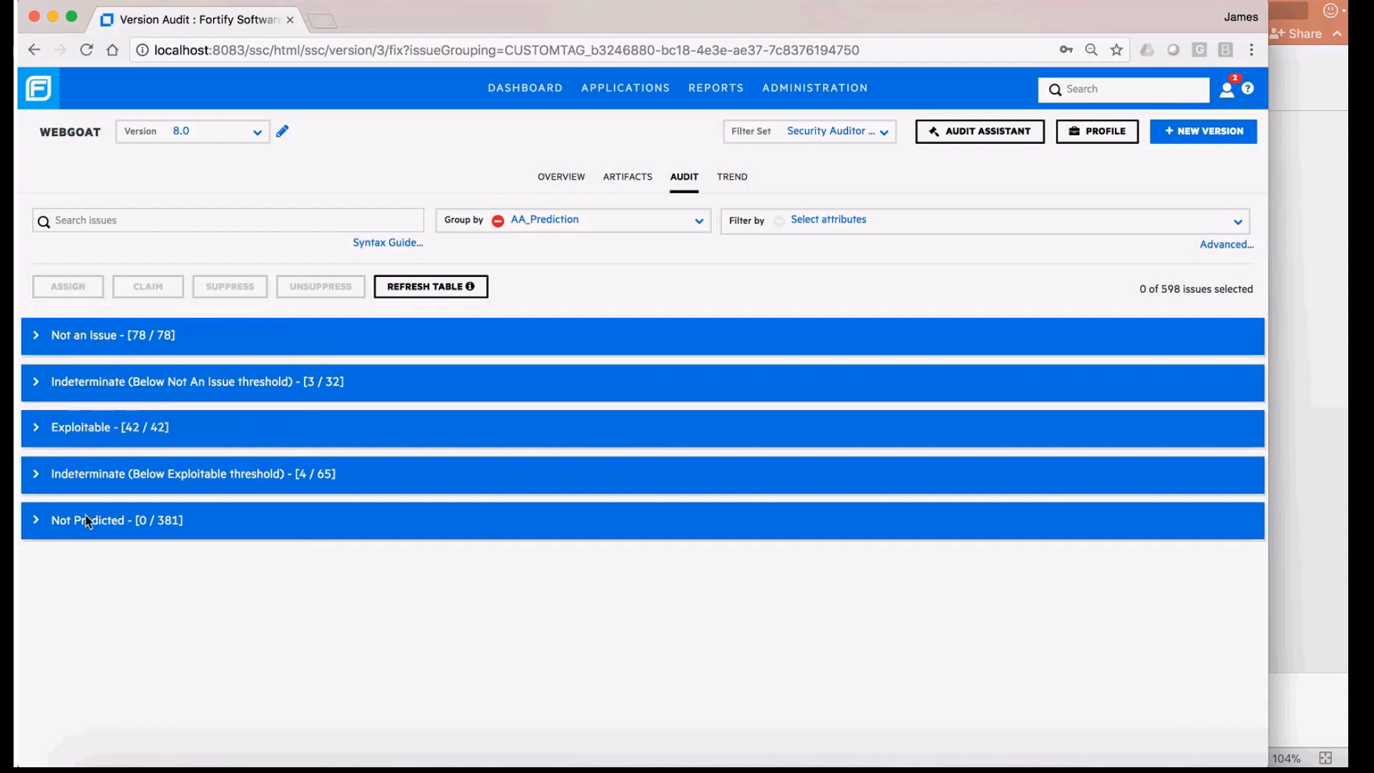
{"action": "mouse_move", "coordinate": [93, 536]}
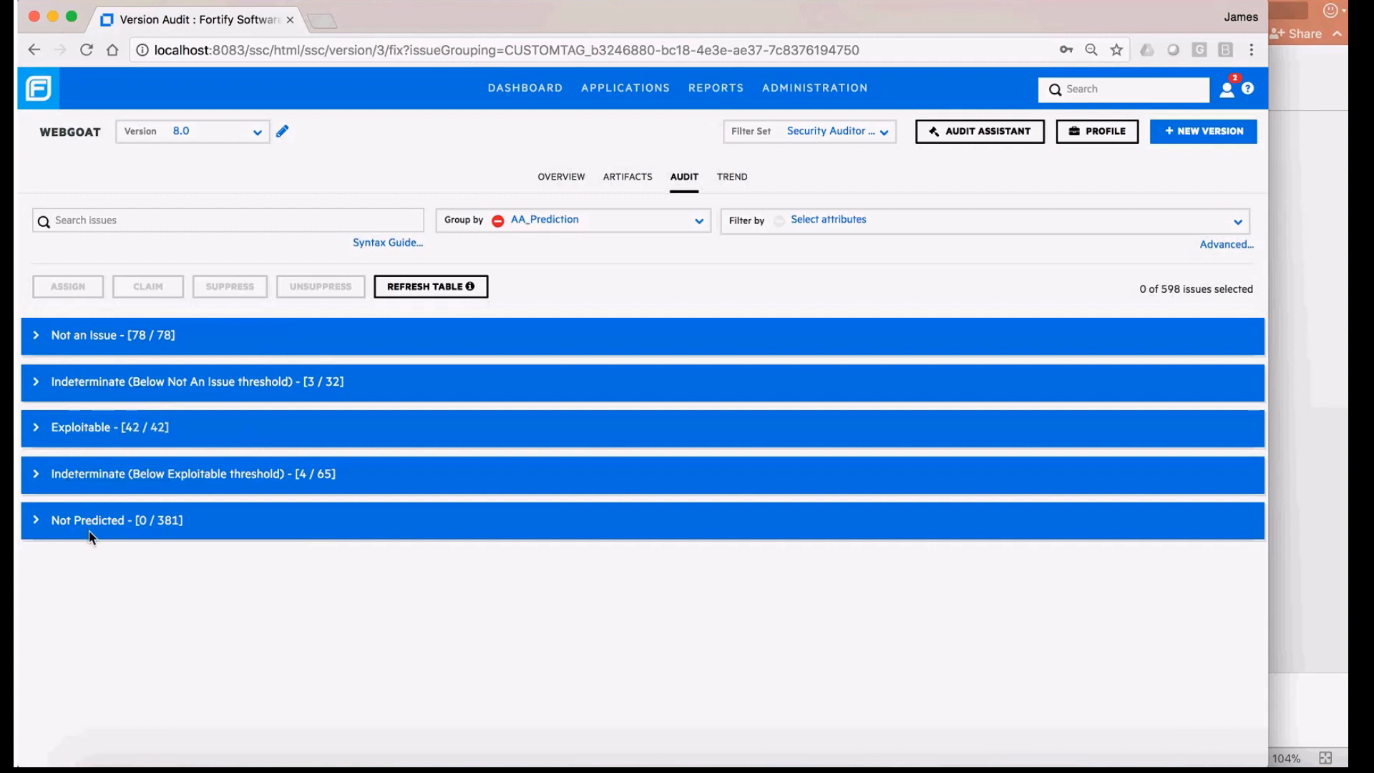
{"action": "mouse_move", "coordinate": [236, 568]}
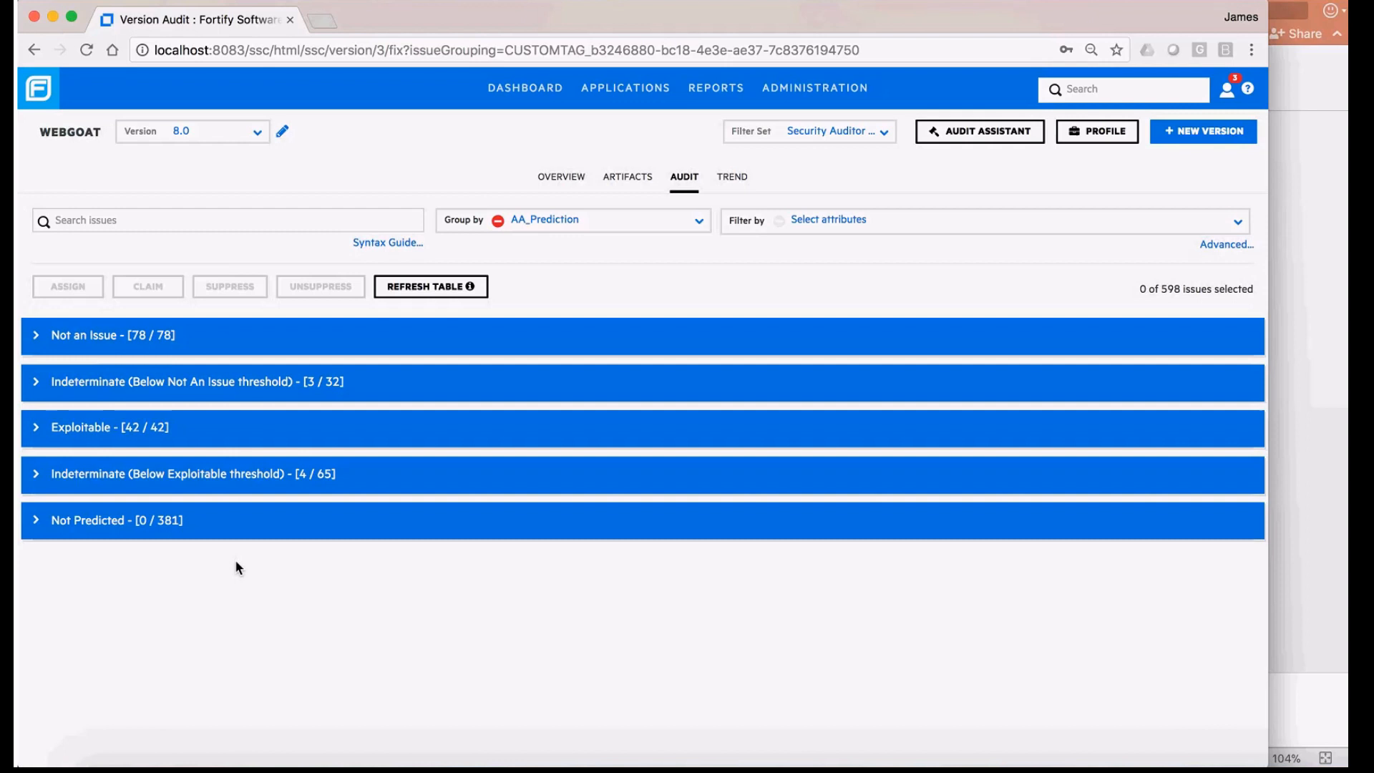
{"action": "mouse_move", "coordinate": [178, 534]}
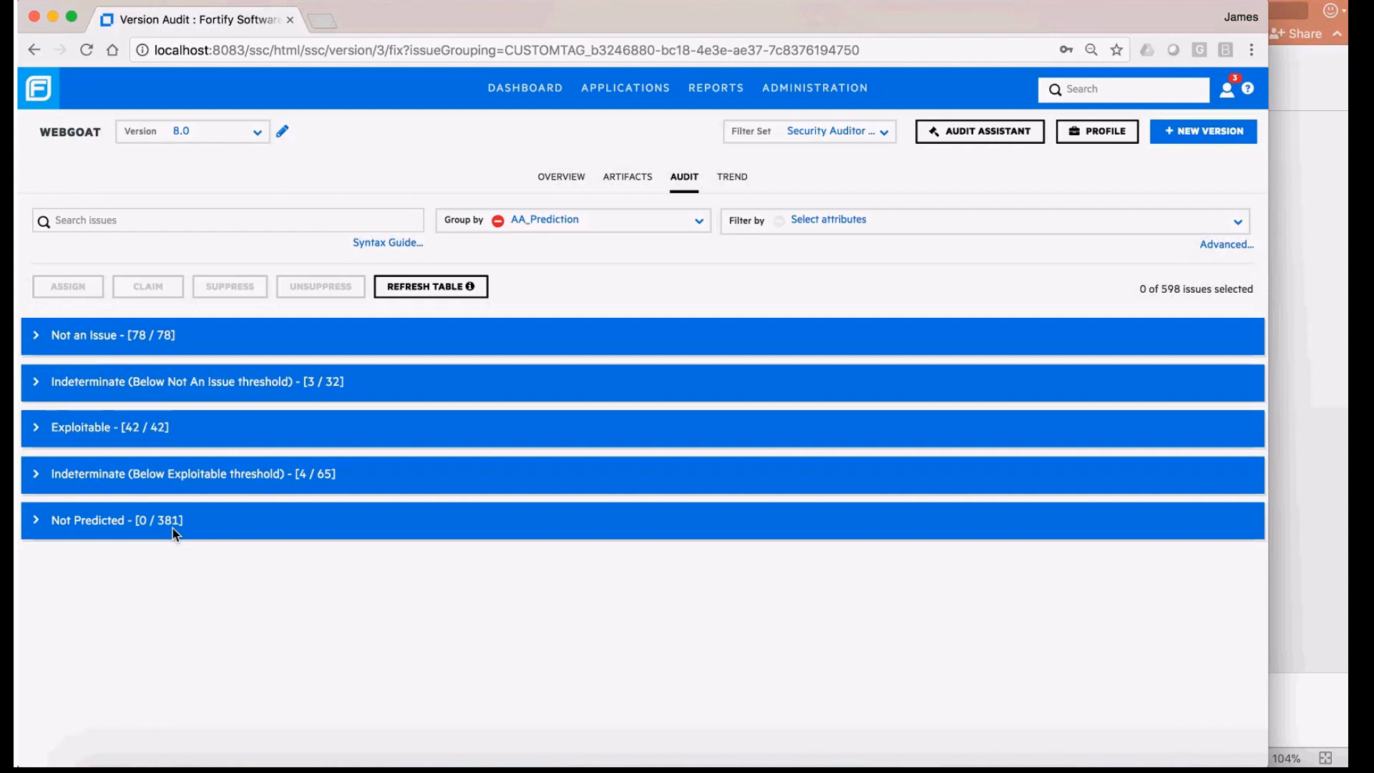
{"action": "mouse_move", "coordinate": [48, 444]}
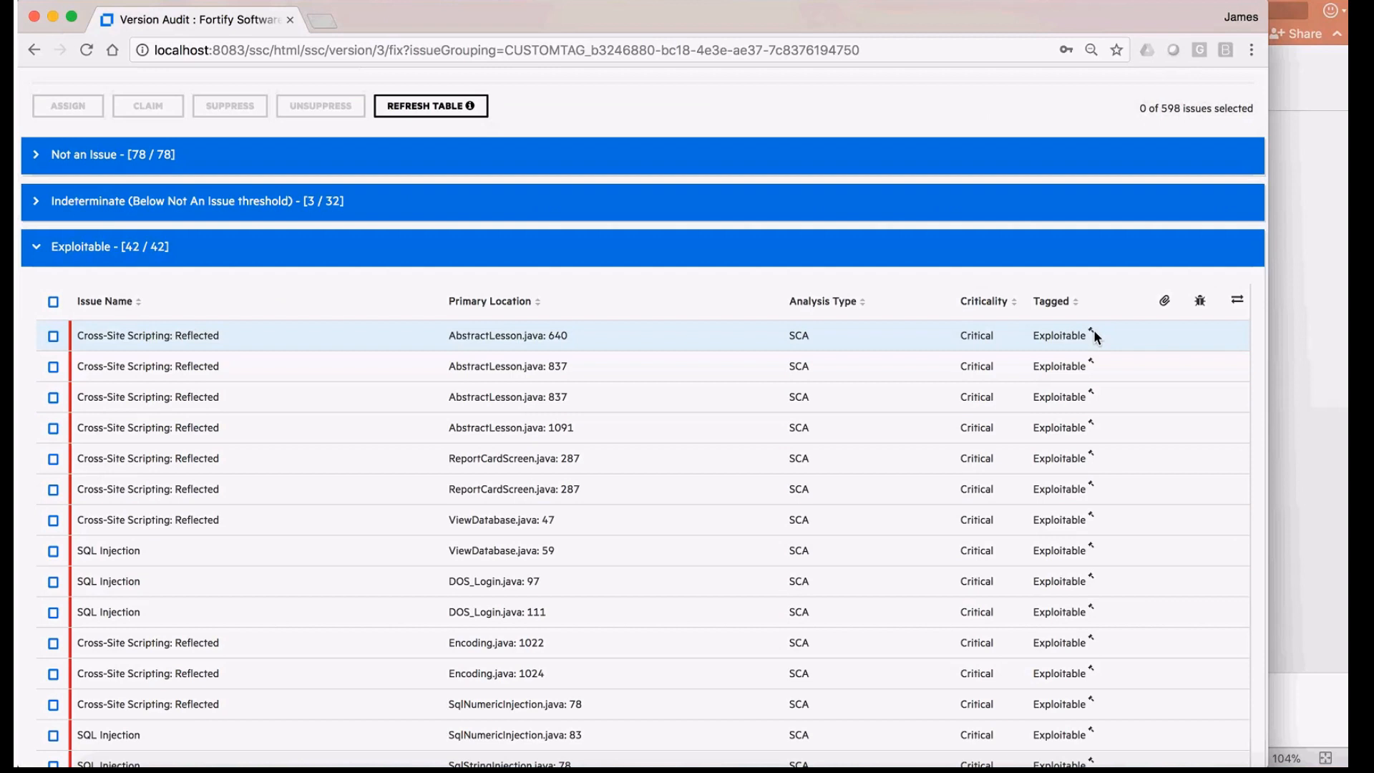
{"action": "mouse_move", "coordinate": [1002, 387]}
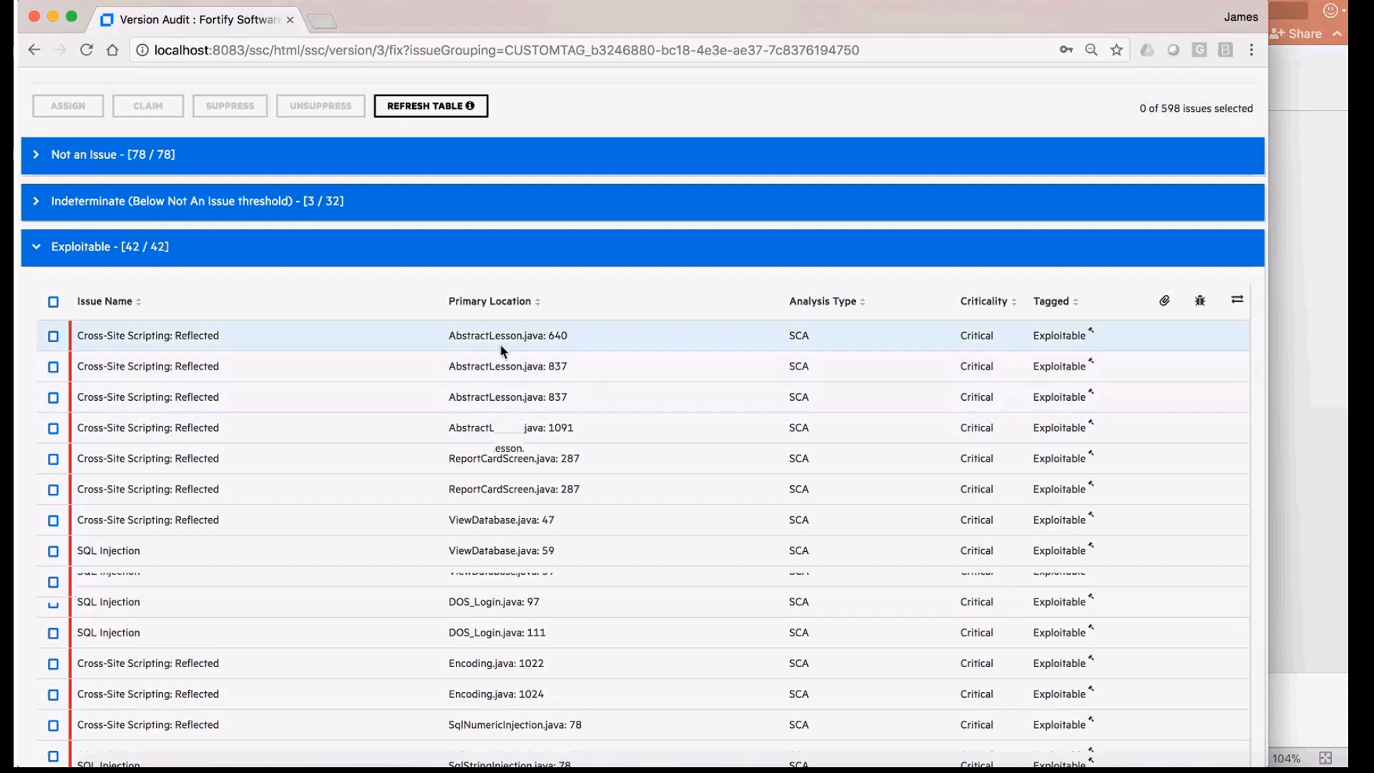
View the first Exploitable cross-site scripting issue's comments and history with its auto-applied Analysis value.
{"action": "left_click", "coordinate": [148, 335]}
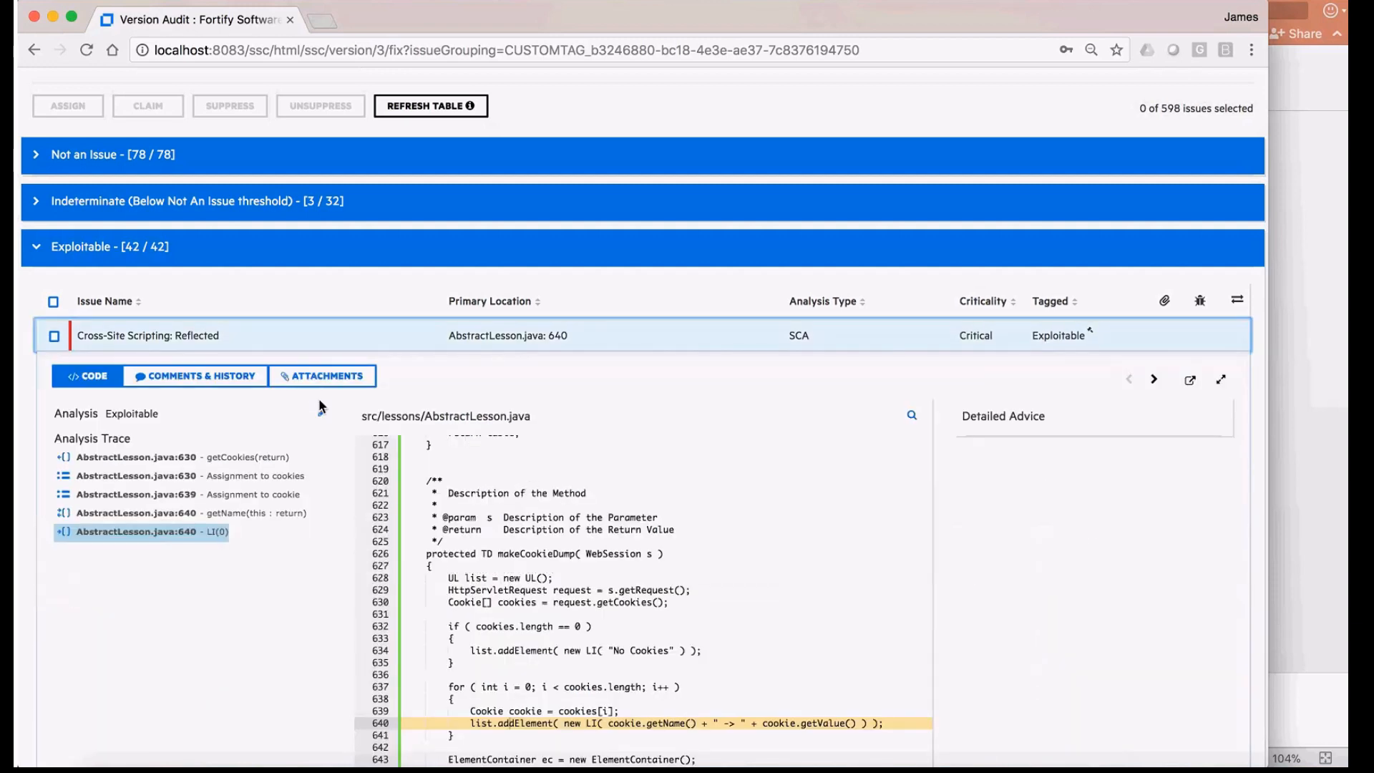
{"action": "left_click", "coordinate": [202, 375]}
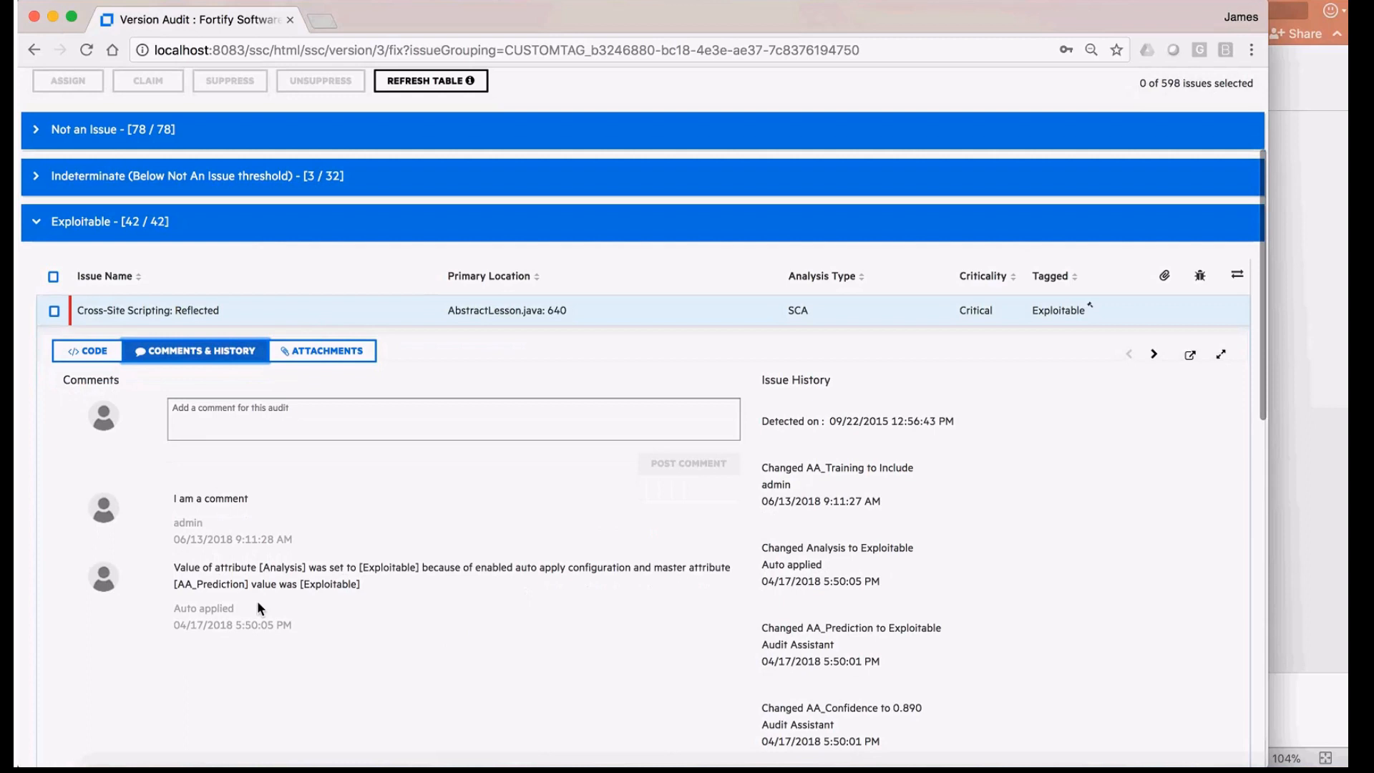
{"action": "mouse_move", "coordinate": [408, 588]}
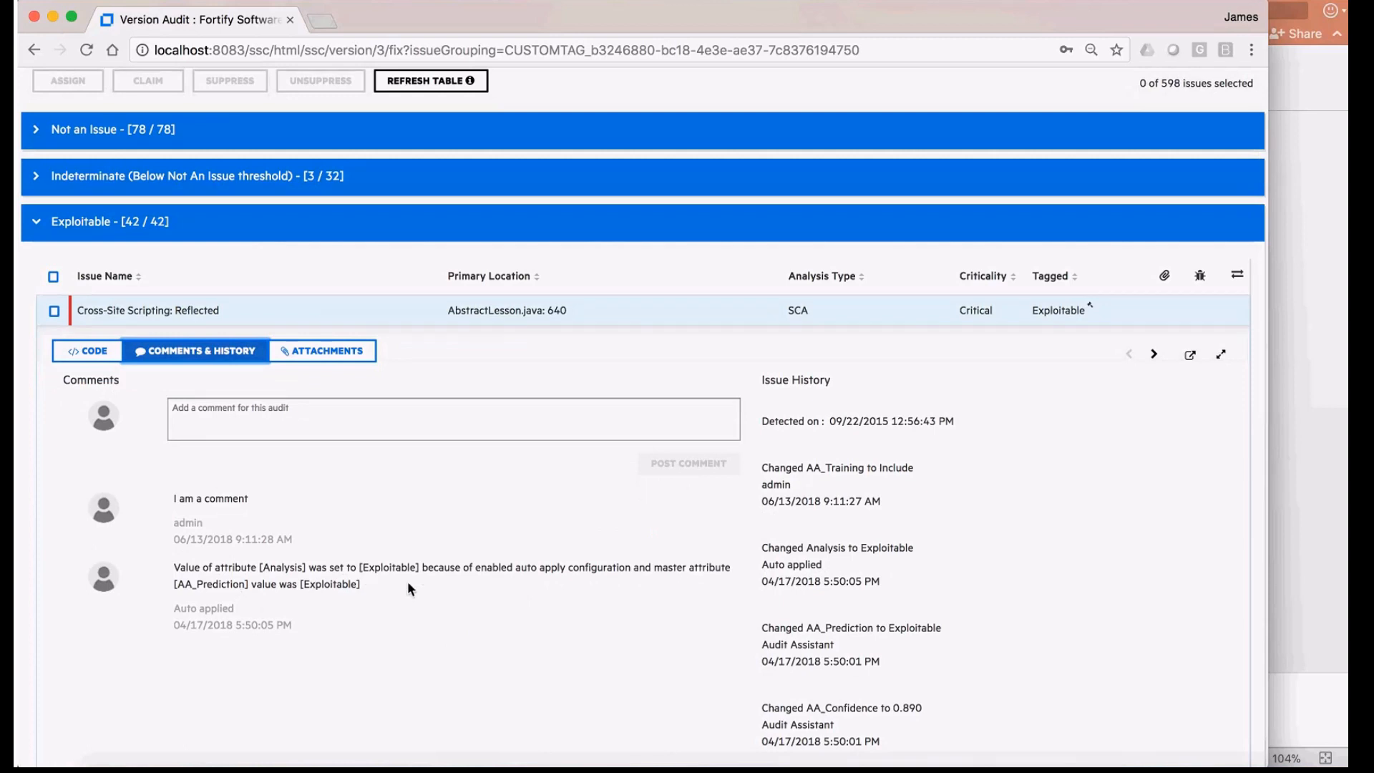
{"action": "mouse_move", "coordinate": [579, 596]}
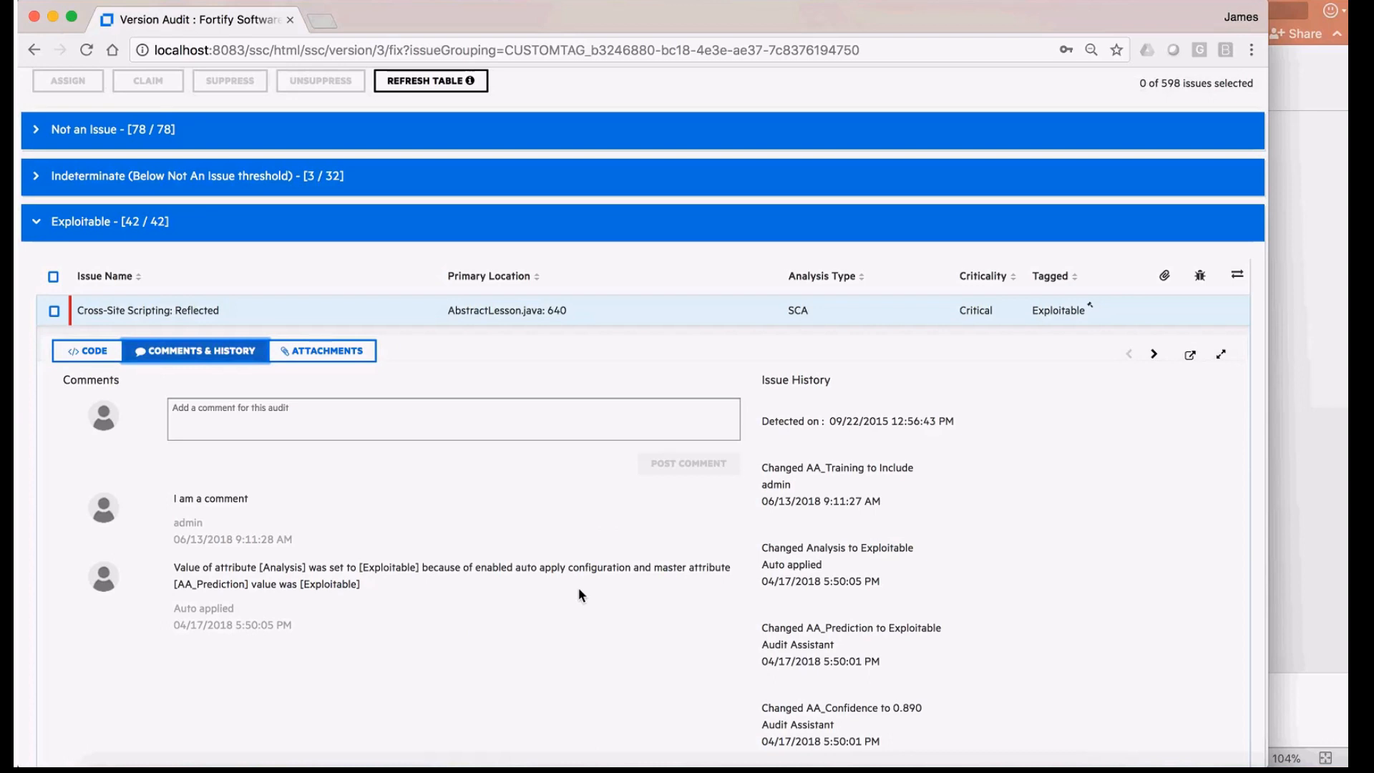
{"action": "mouse_move", "coordinate": [611, 312]}
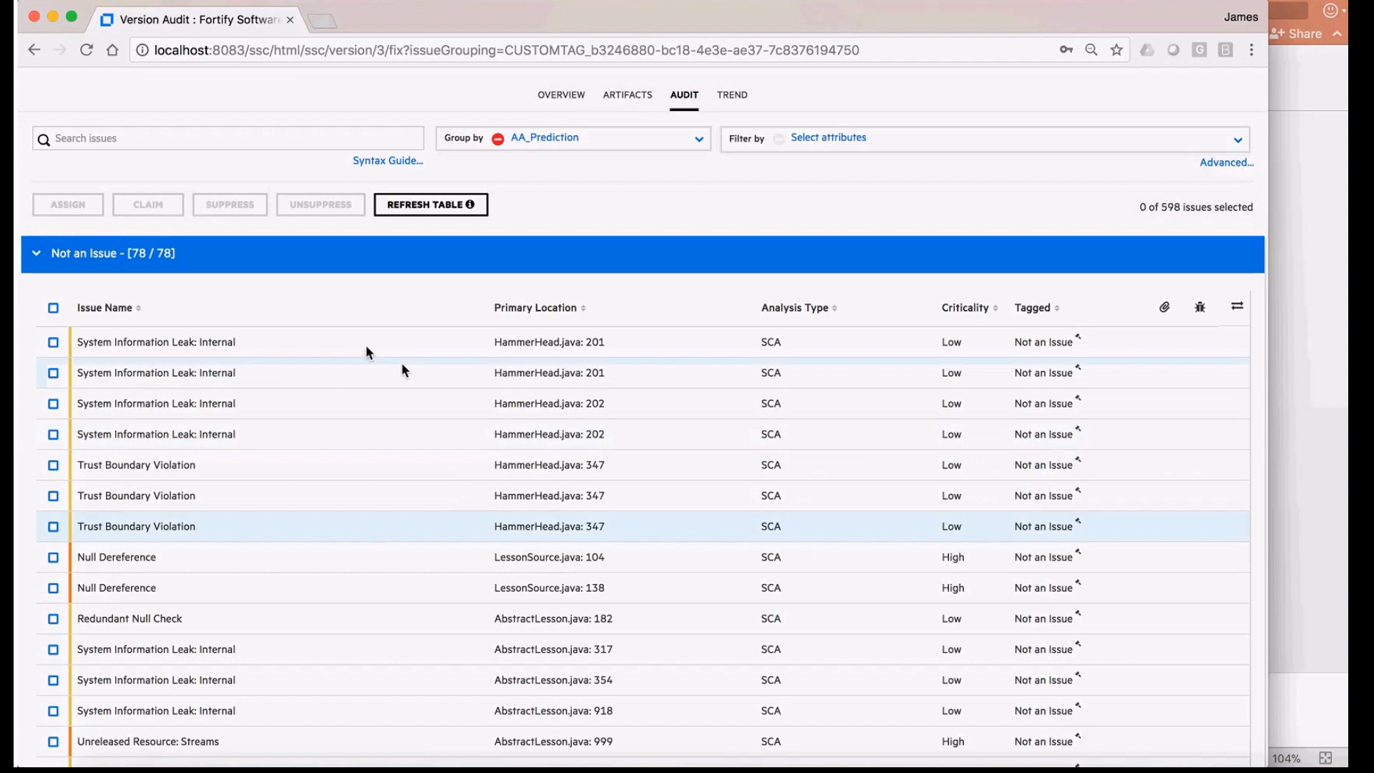
{"action": "mouse_move", "coordinate": [355, 395]}
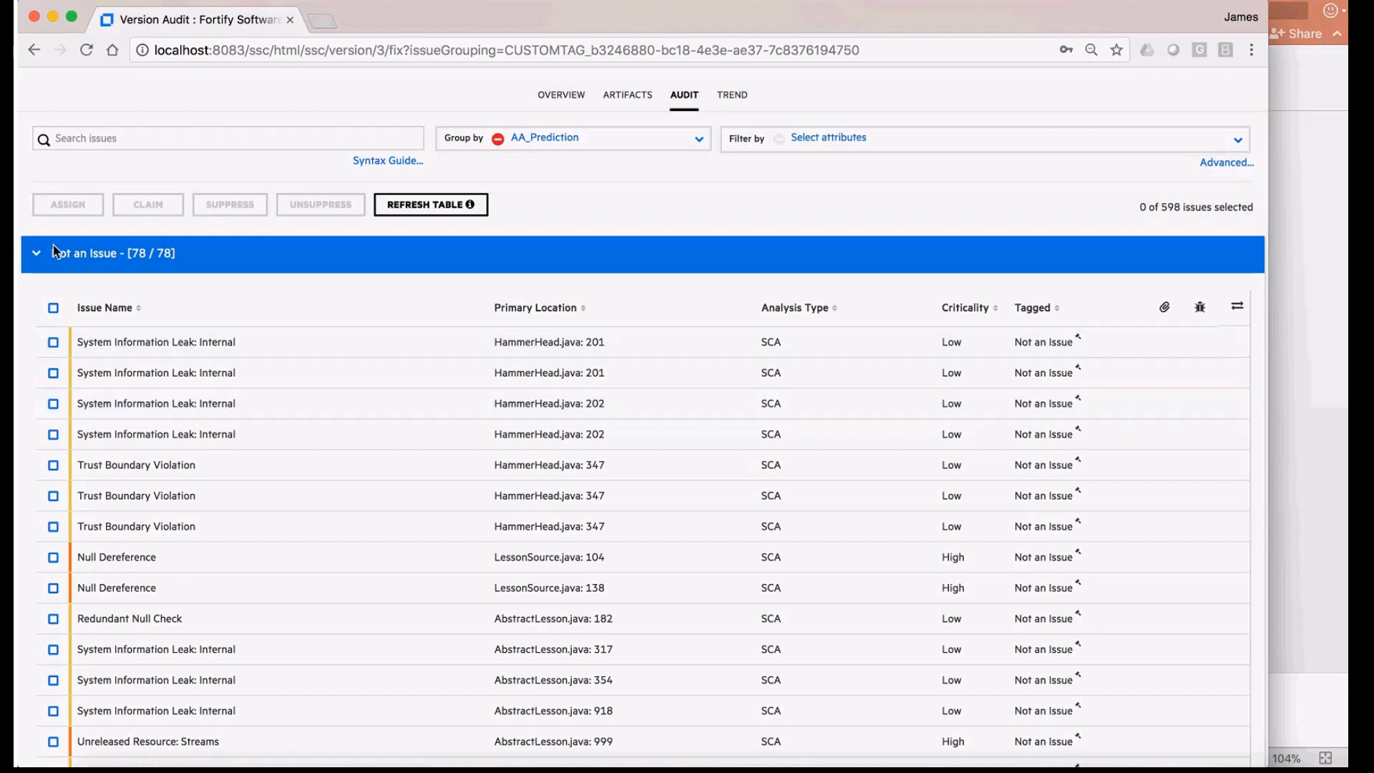
Collapse the Not an Issue group and go to the administration event logs.
{"action": "left_click", "coordinate": [37, 253]}
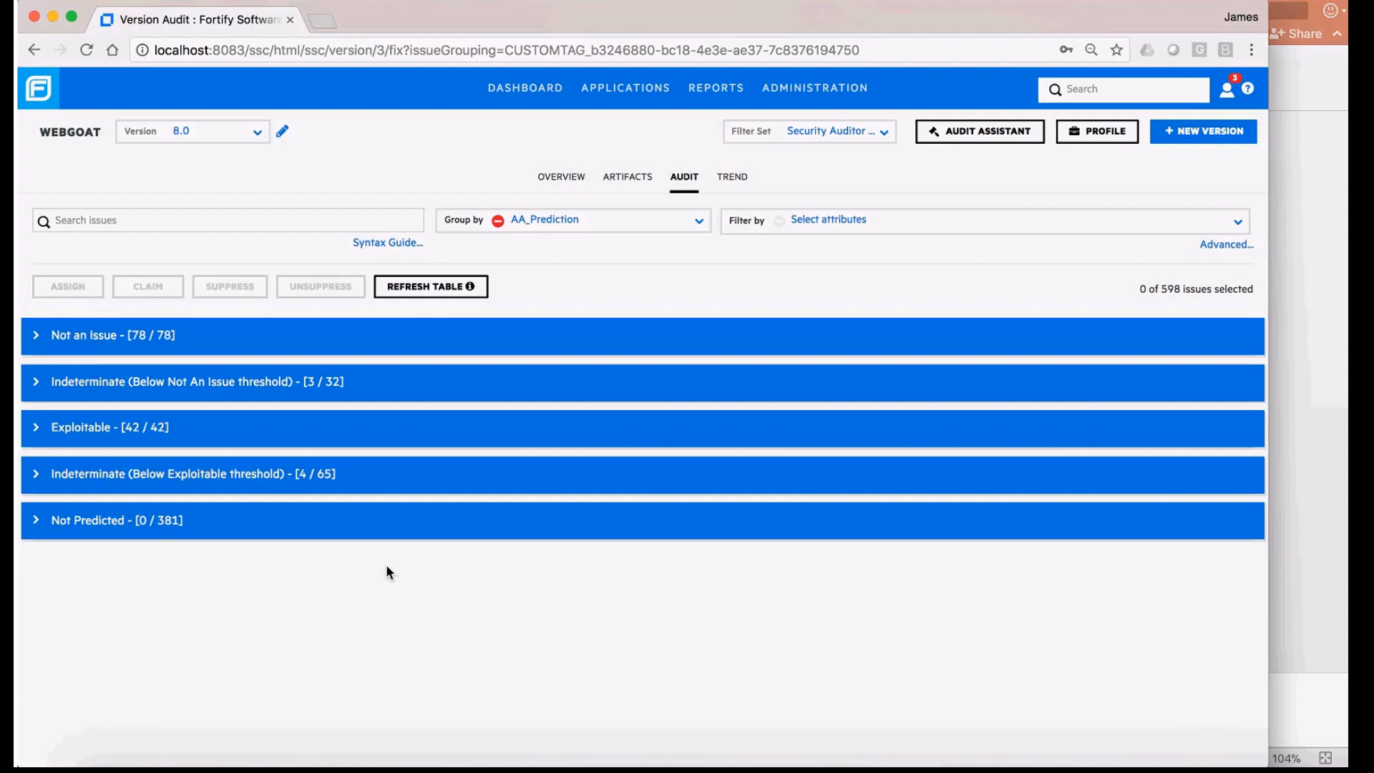
{"action": "mouse_move", "coordinate": [814, 87]}
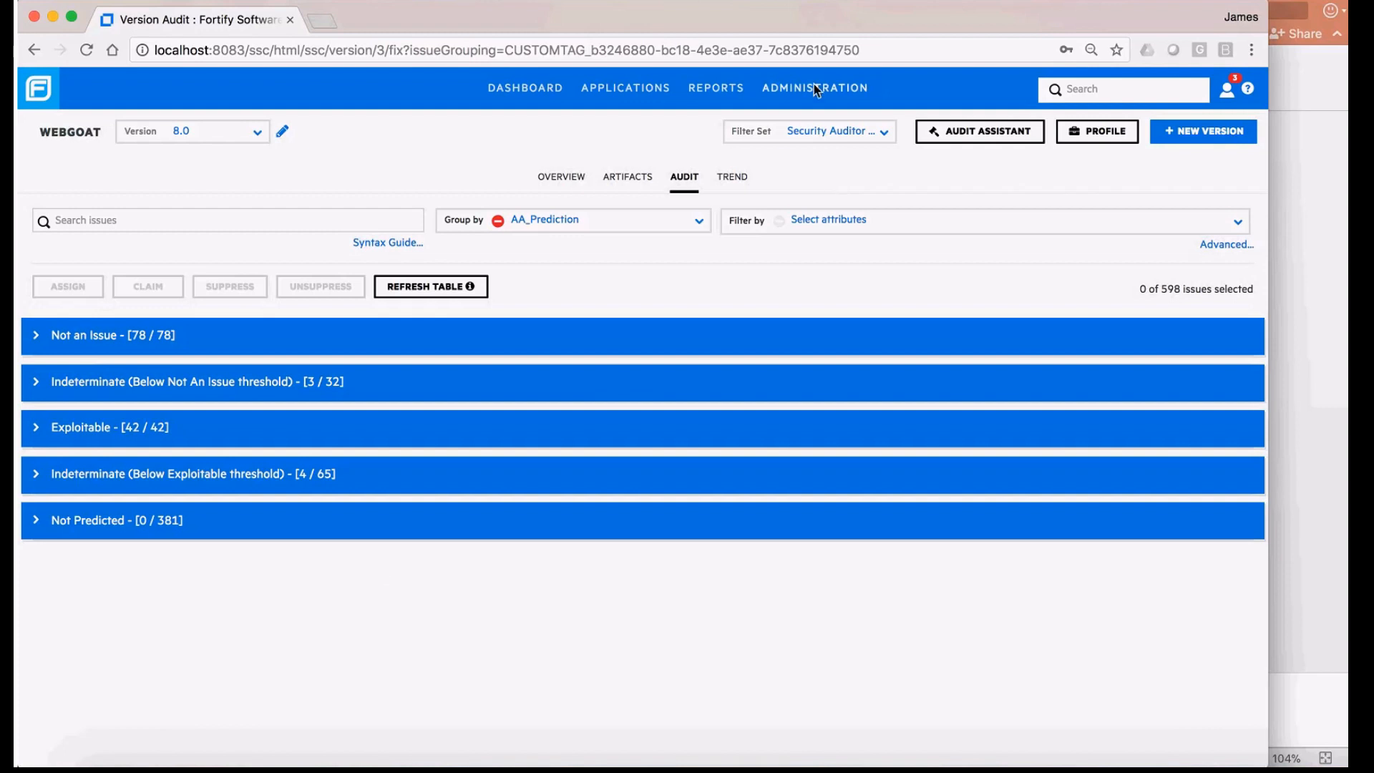
{"action": "left_click", "coordinate": [815, 88]}
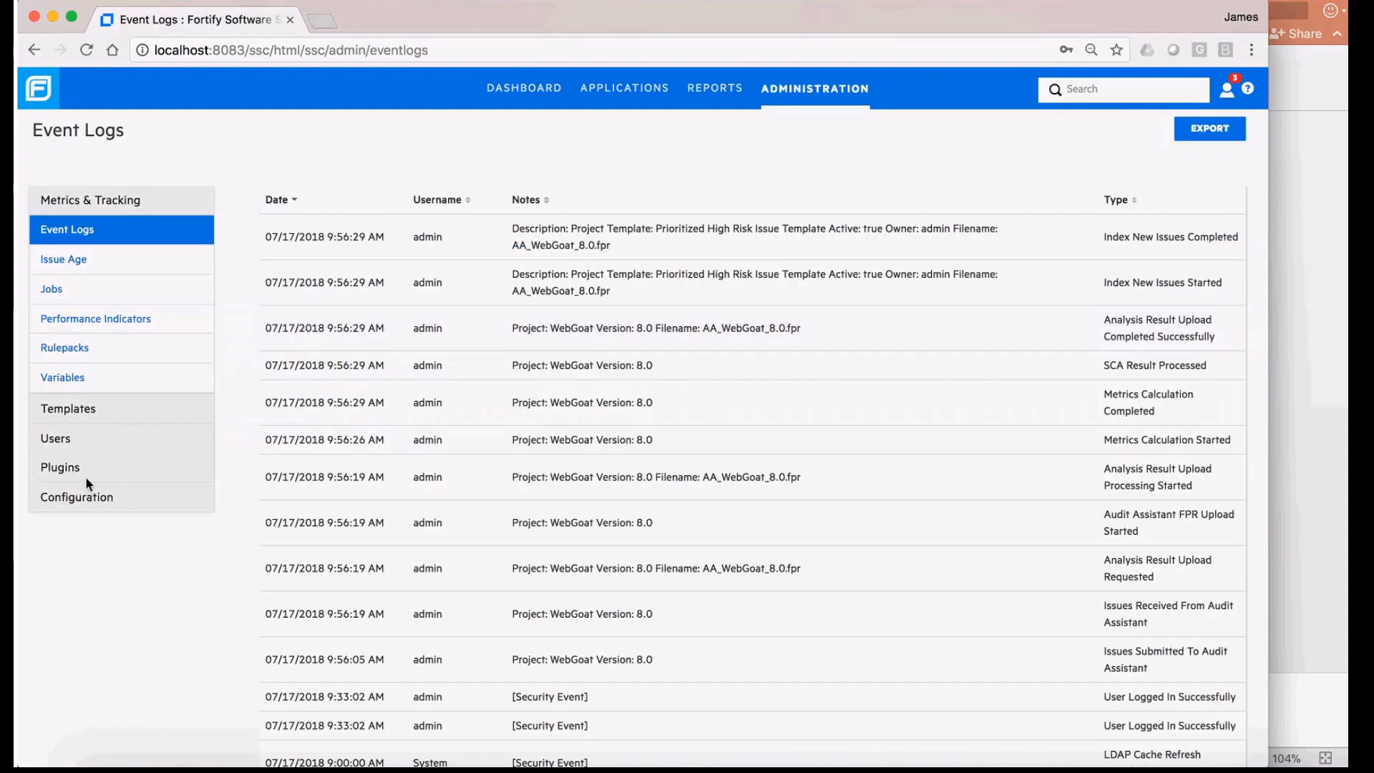
{"action": "mouse_move", "coordinate": [67, 408]}
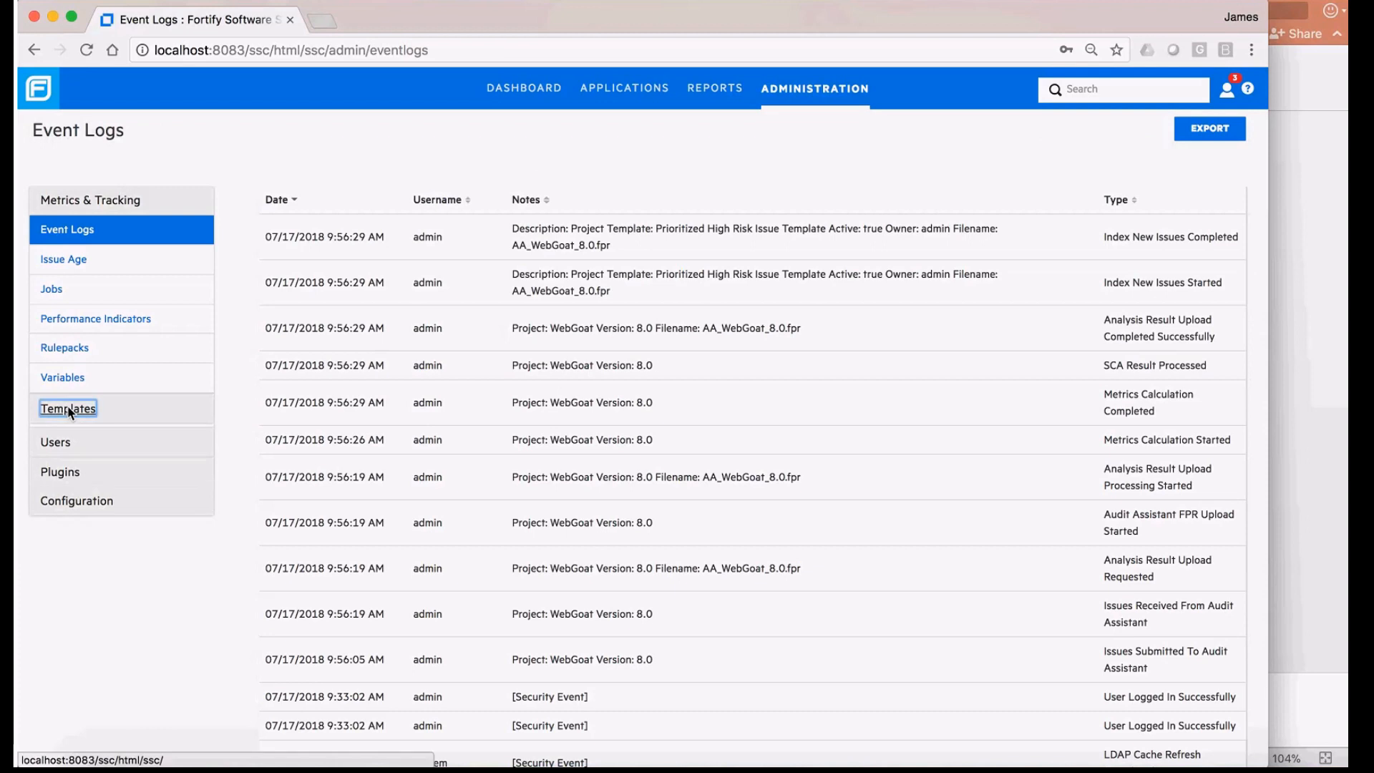
Under Templates, view the Custom Tags definitions showing the Analysis tag's values and AA mappings.
{"action": "left_click", "coordinate": [67, 408]}
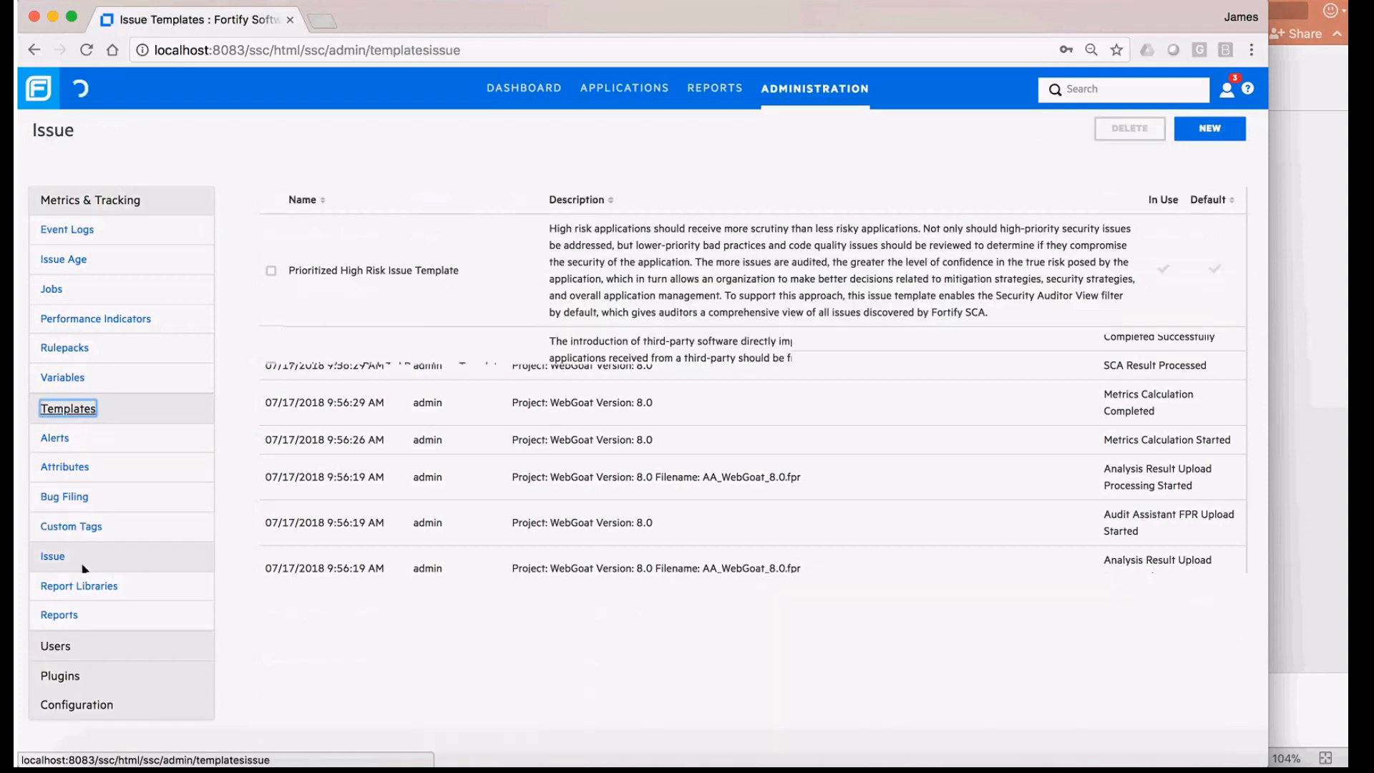
{"action": "left_click", "coordinate": [53, 555]}
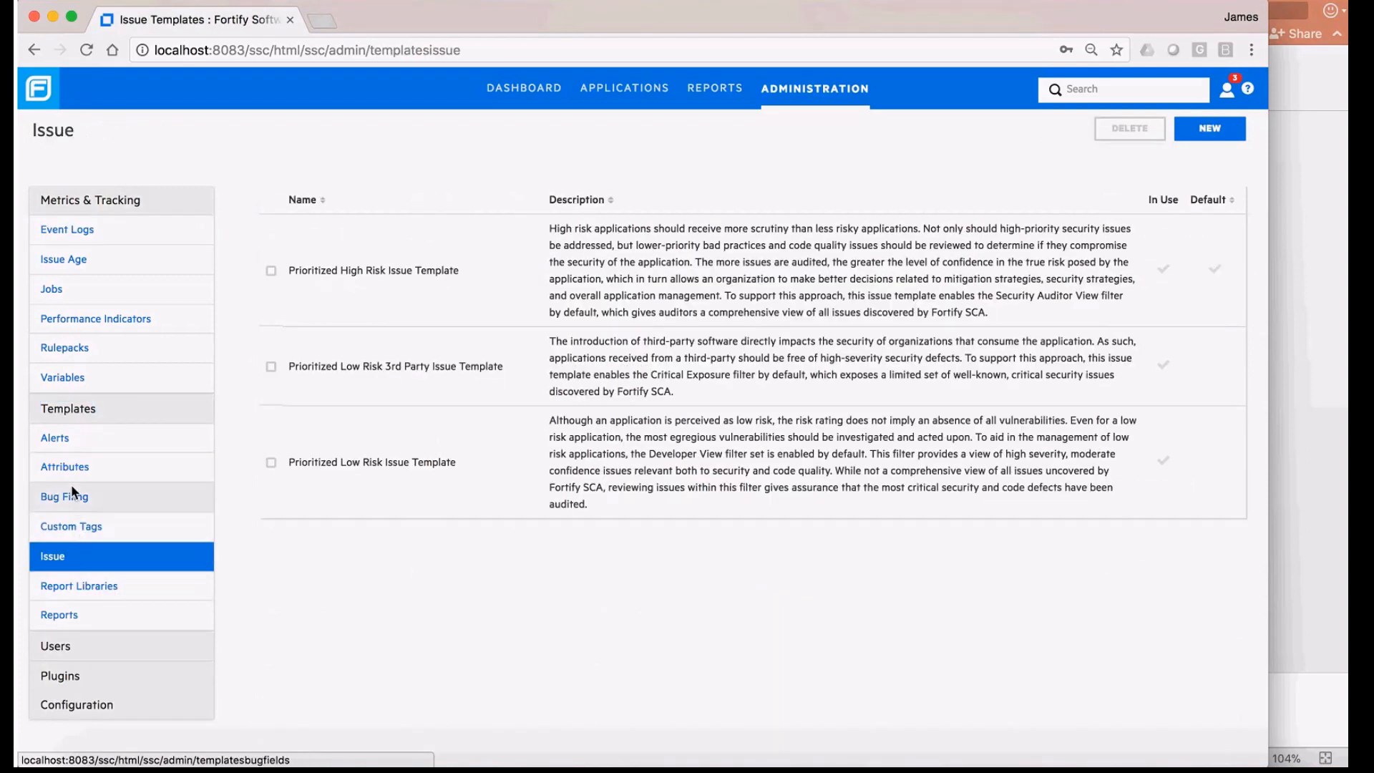
{"action": "left_click", "coordinate": [65, 467]}
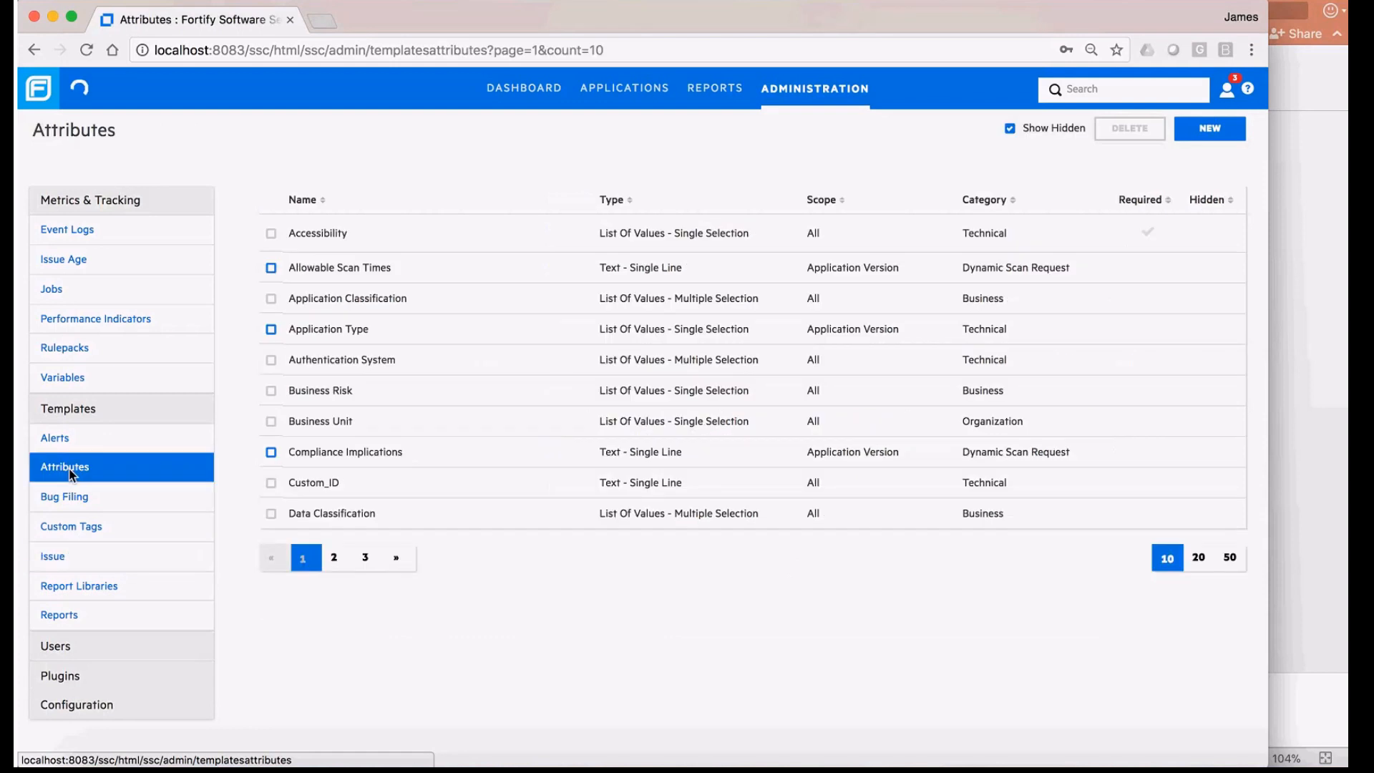
{"action": "left_click", "coordinate": [72, 526]}
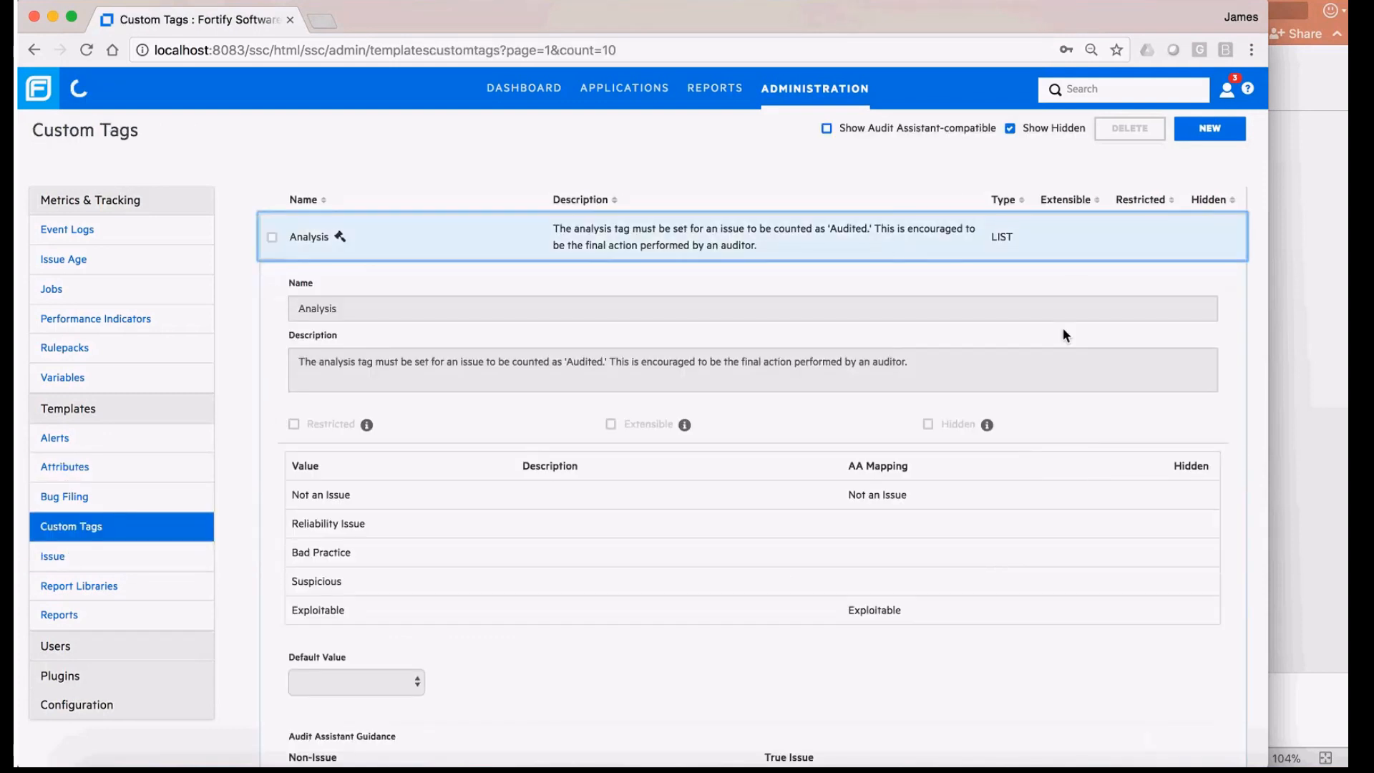
{"action": "scroll", "scroll_direction": "down", "scroll_amount": 3}
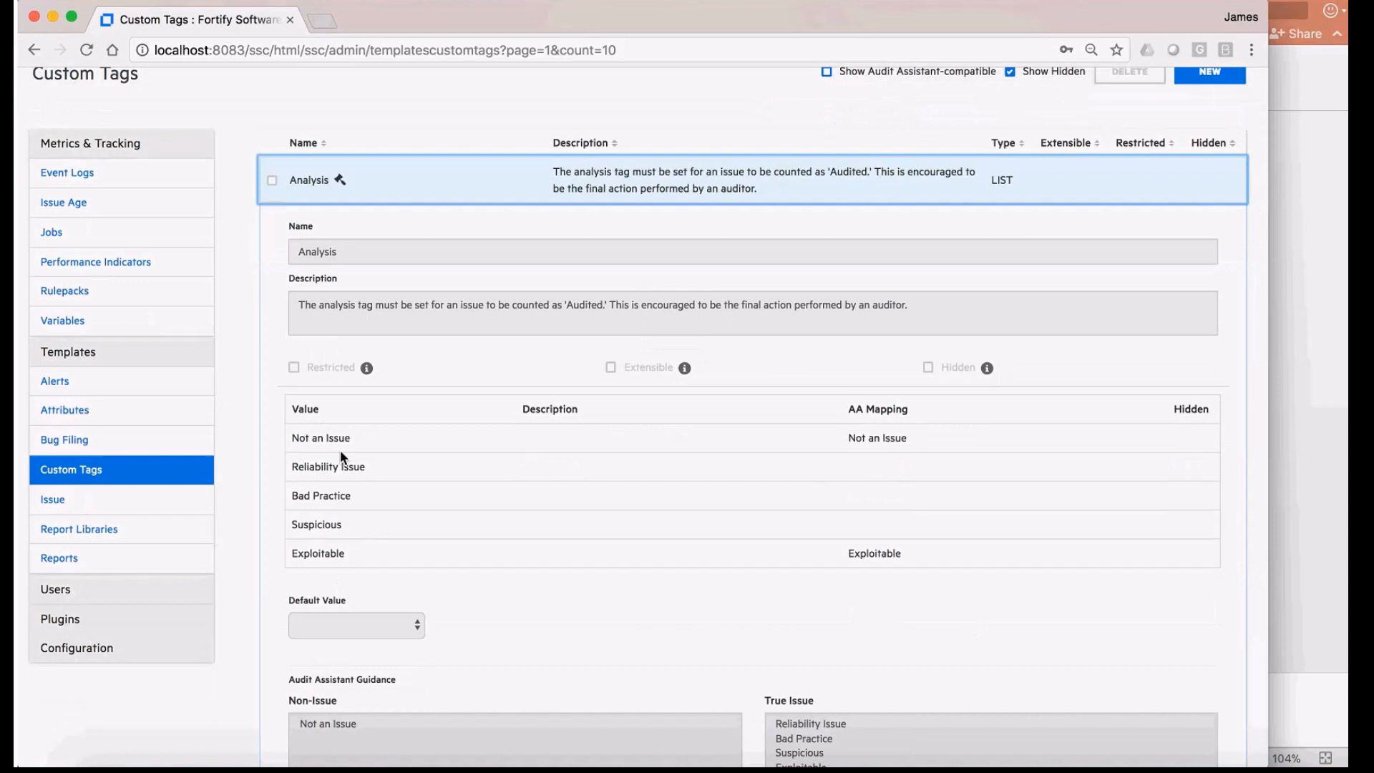
{"action": "mouse_move", "coordinate": [830, 458]}
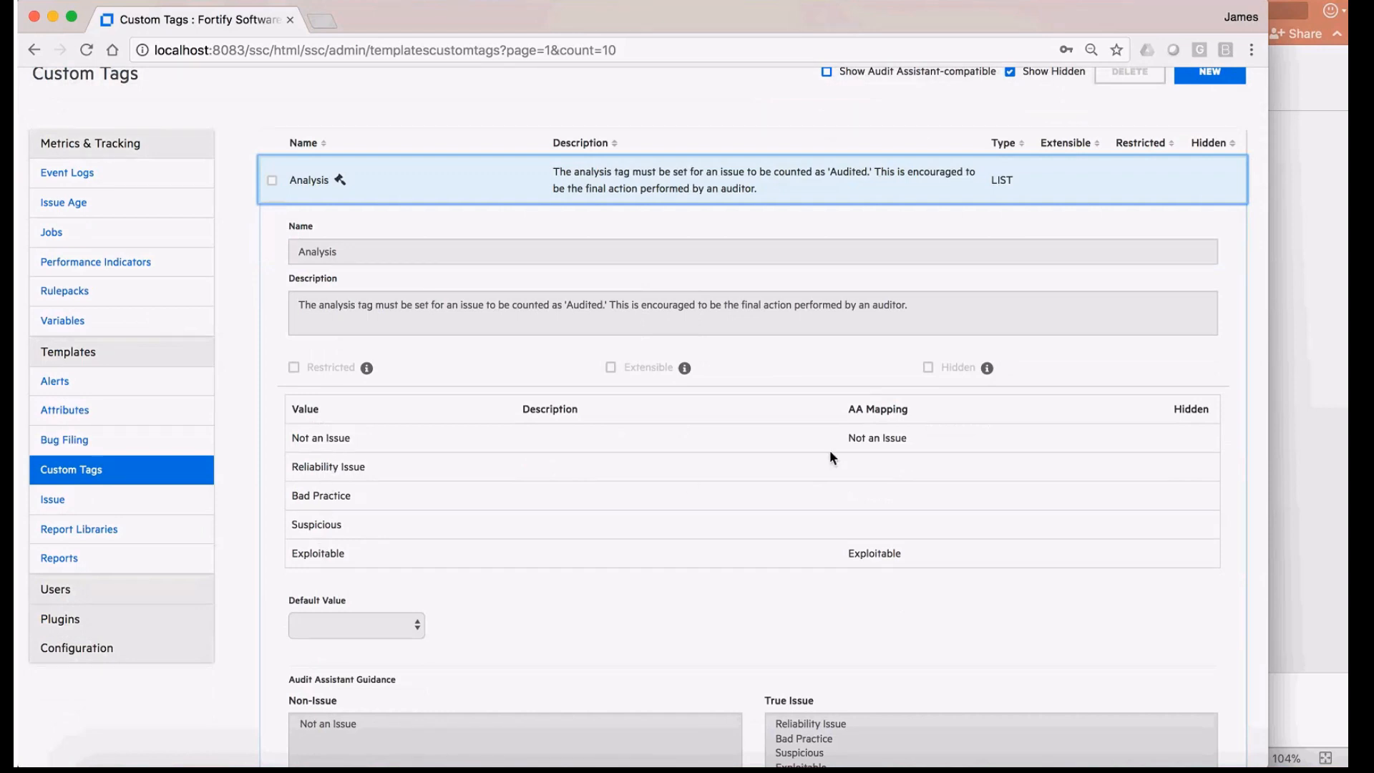
{"action": "mouse_move", "coordinate": [870, 555]}
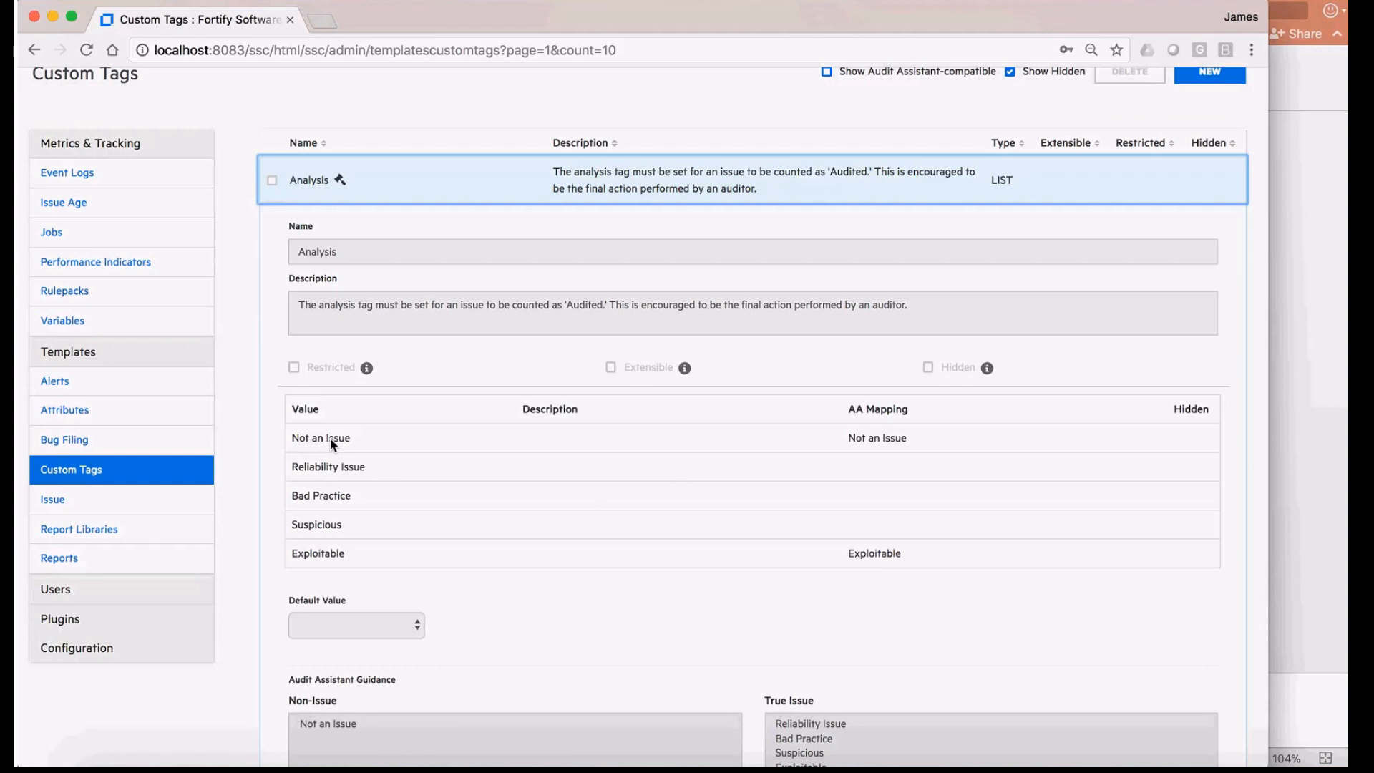
{"action": "scroll", "scroll_direction": "down", "scroll_amount": 3}
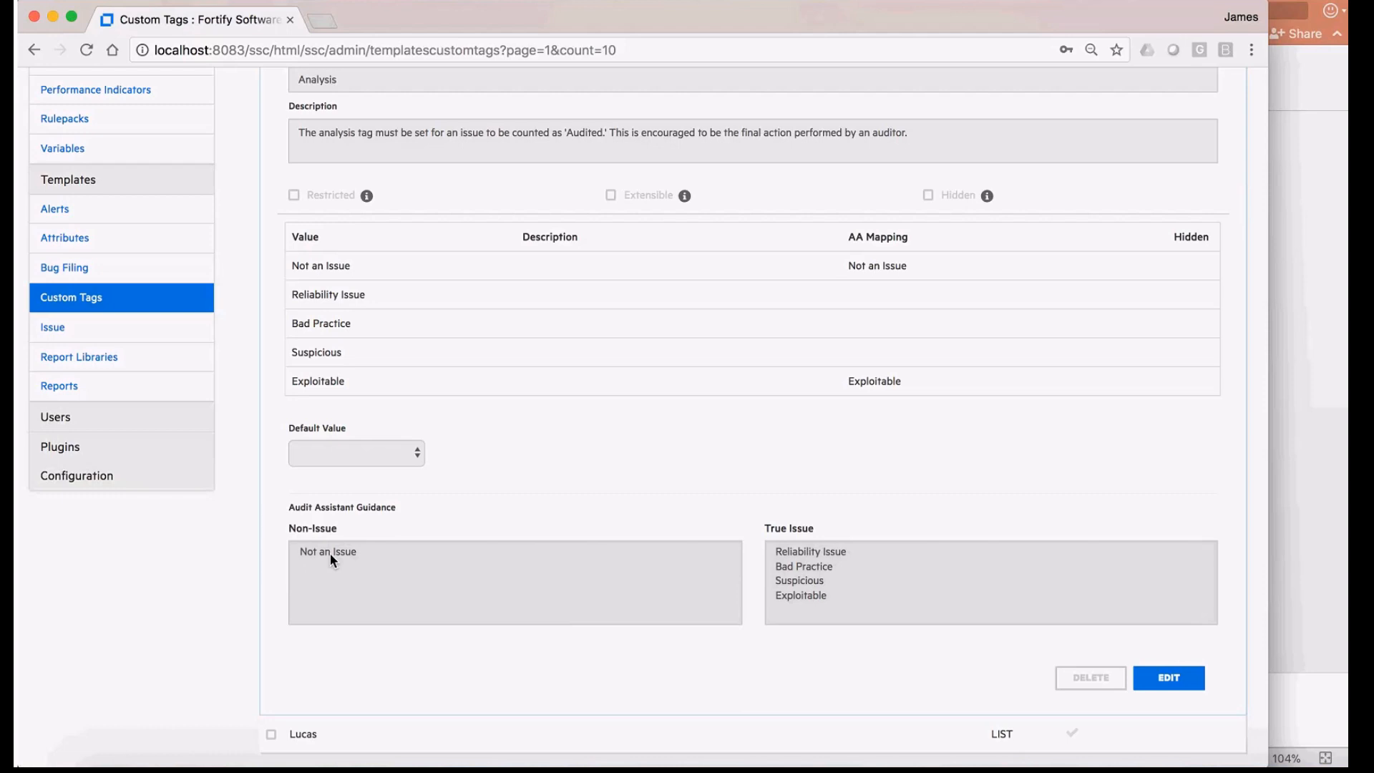
{"action": "mouse_move", "coordinate": [792, 763]}
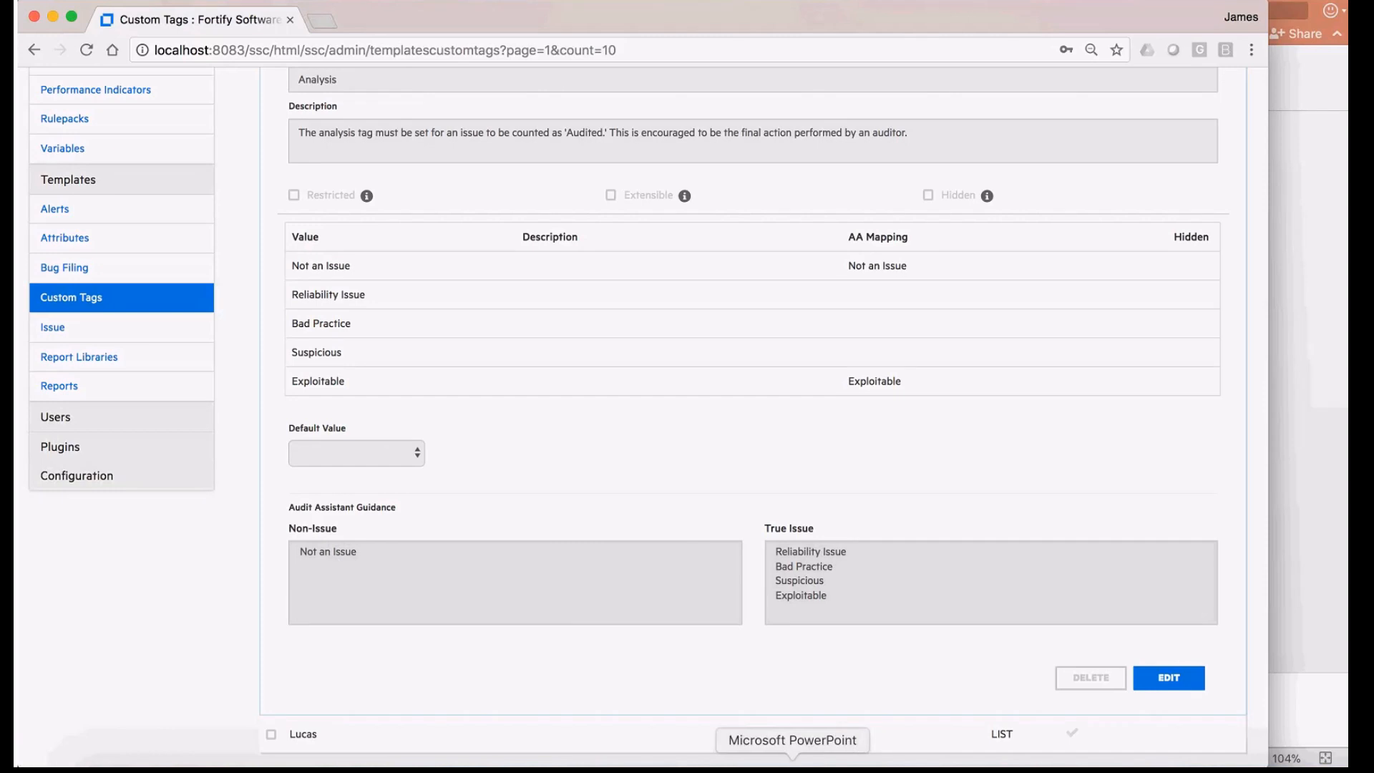
{"action": "scroll", "scroll_direction": "up", "scroll_amount": 3}
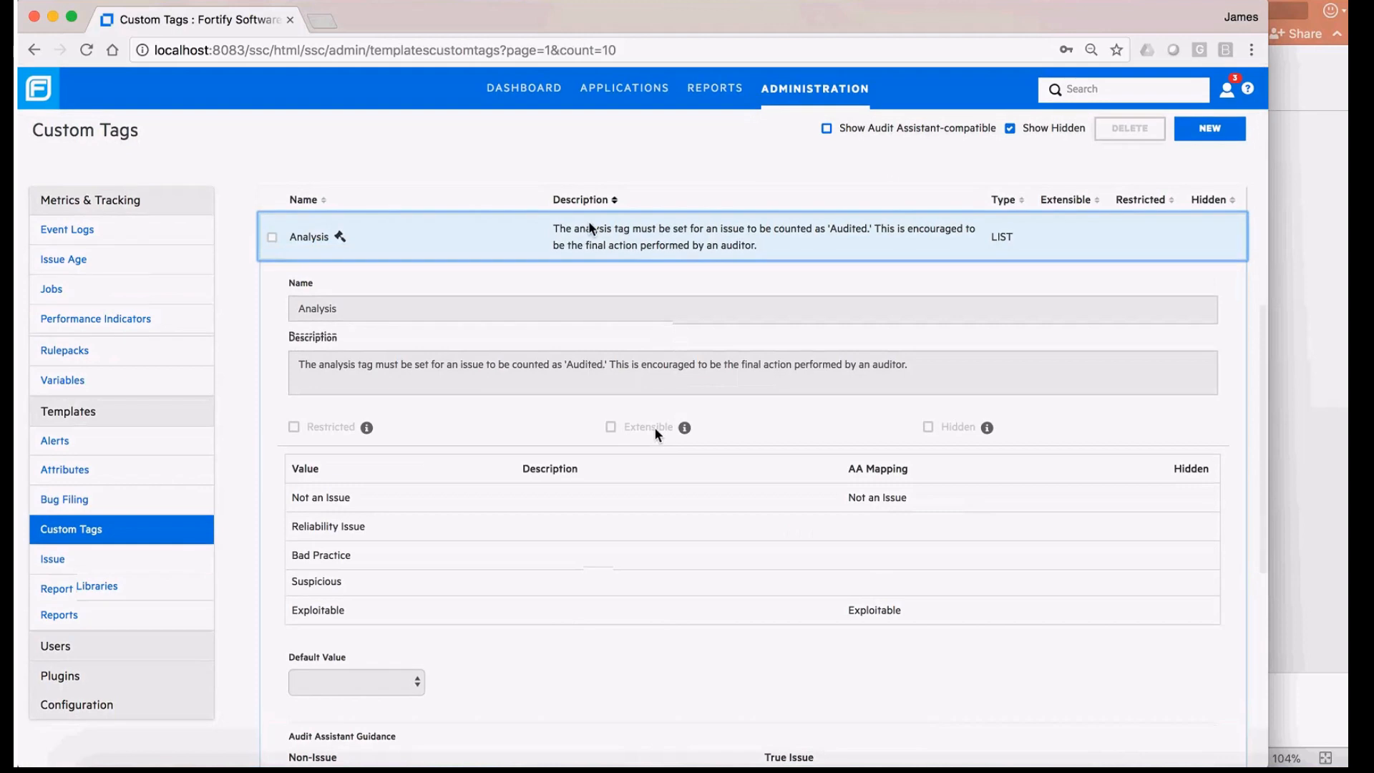
Reopen WebGoat 8.0's audit view from the Applications list, grouped by AA_Prediction.
{"action": "left_click", "coordinate": [626, 88]}
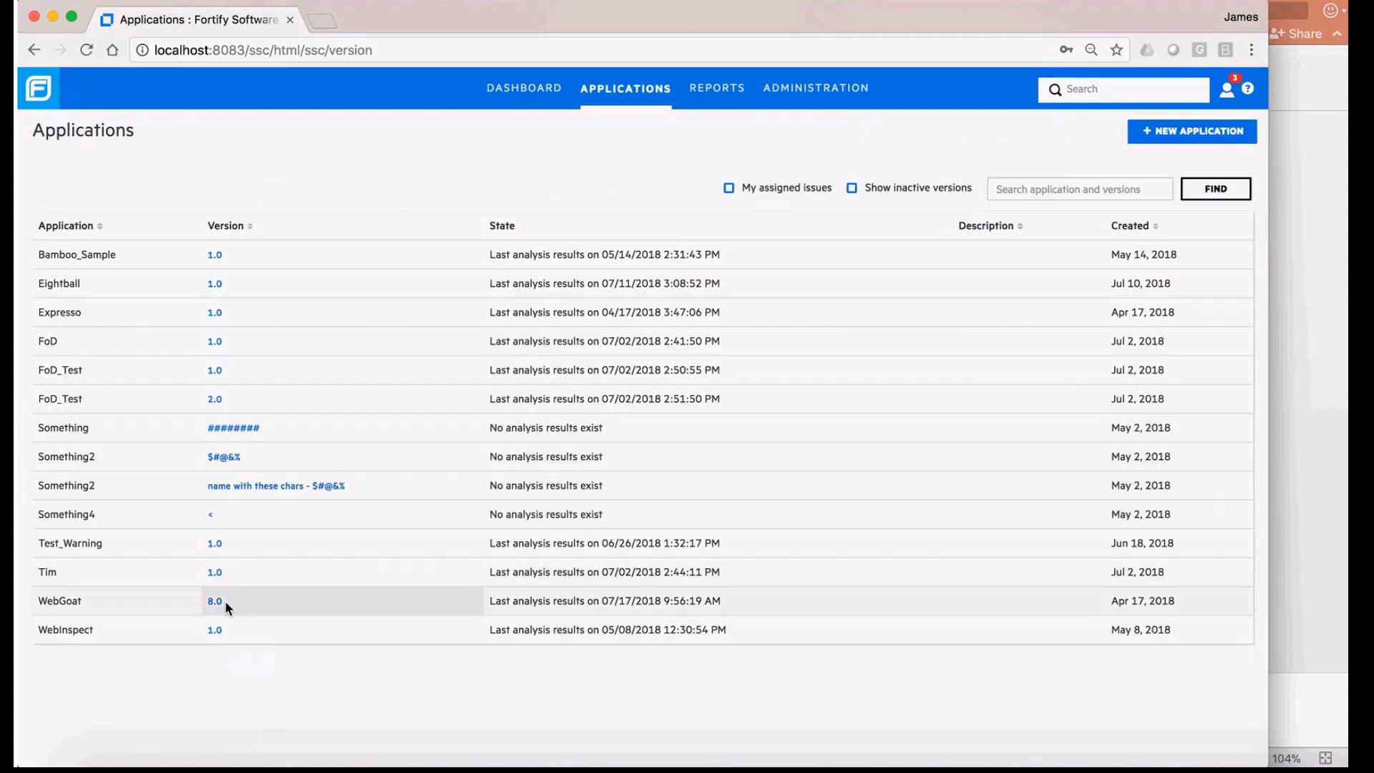
{"action": "left_click", "coordinate": [215, 600]}
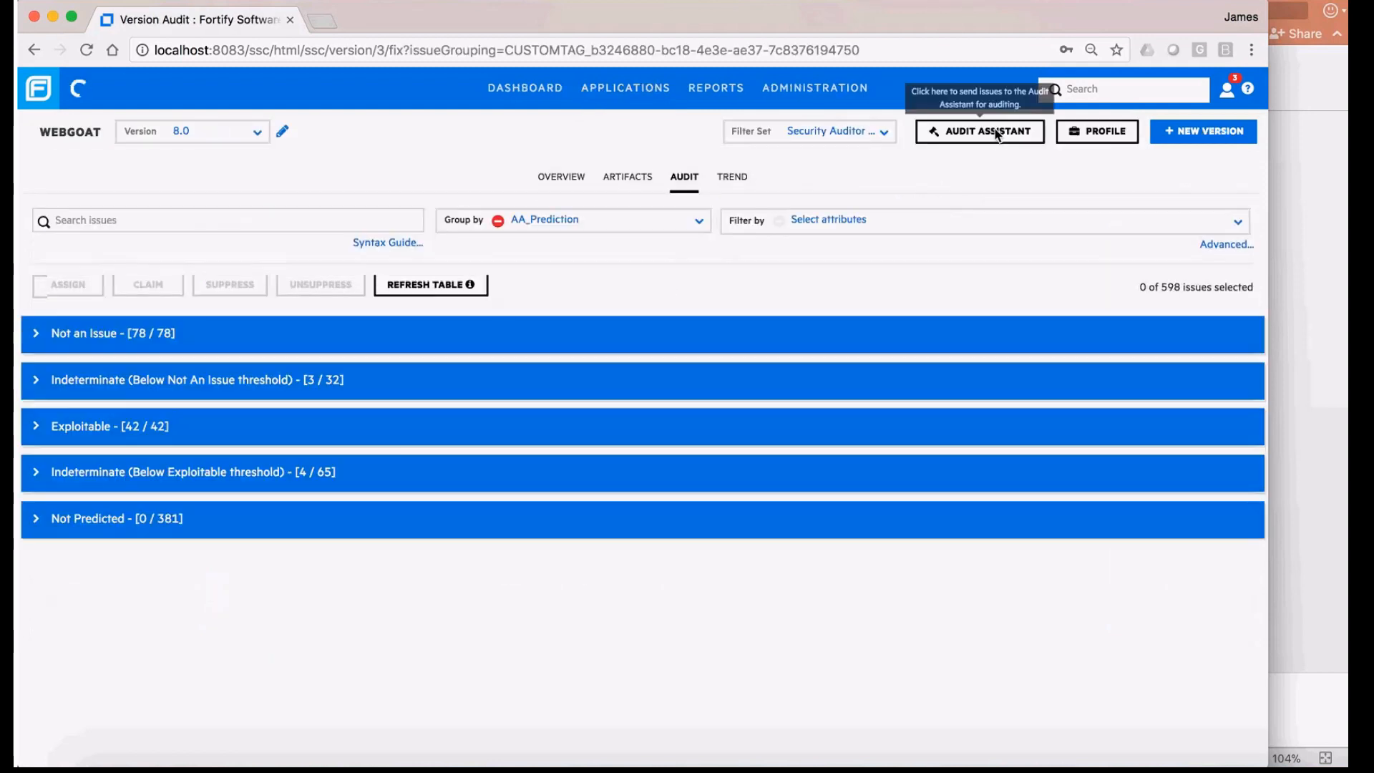